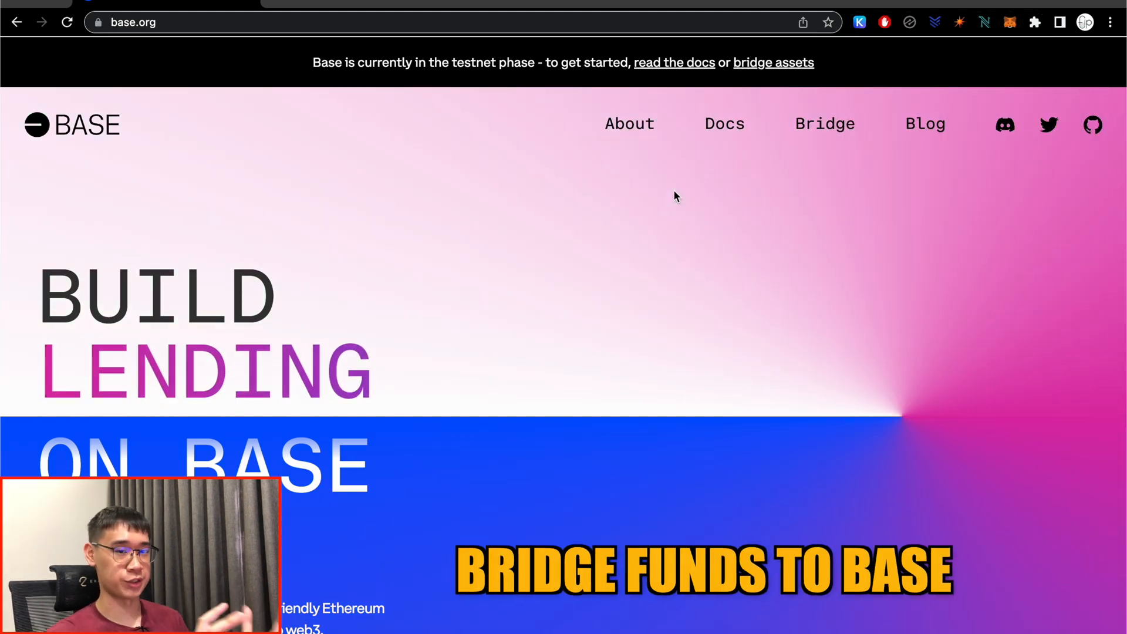
Deposit 0.02 ETH from Goerli to Base Goerli in Base Bridge and confirm in MetaMask
{"action": "left_click", "coordinate": [773, 63]}
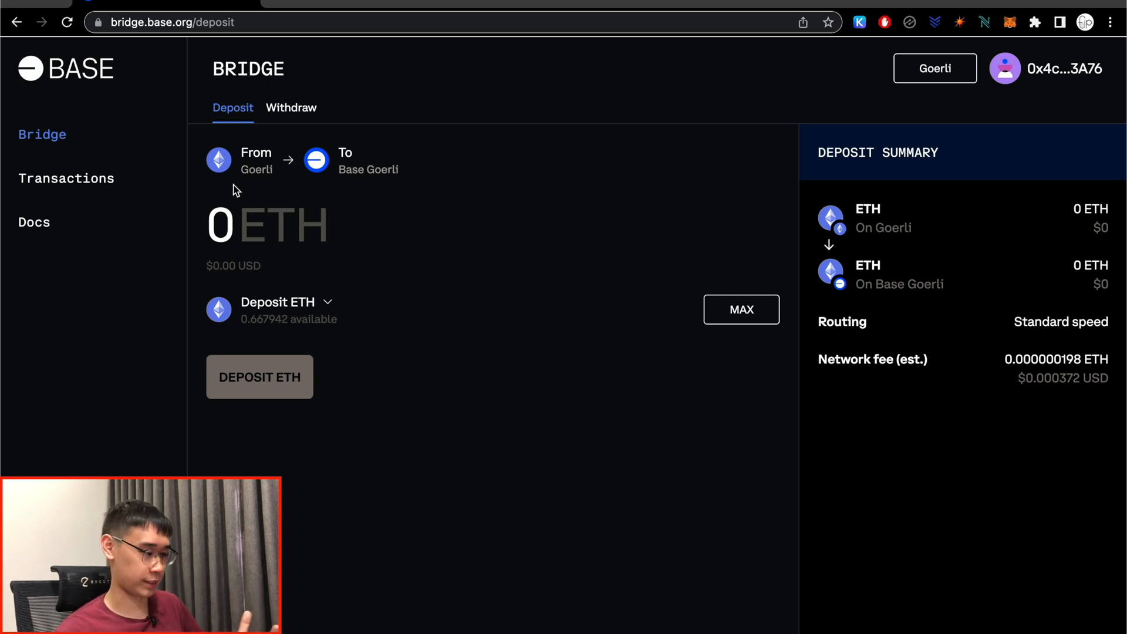
{"action": "mouse_move", "coordinate": [264, 228]}
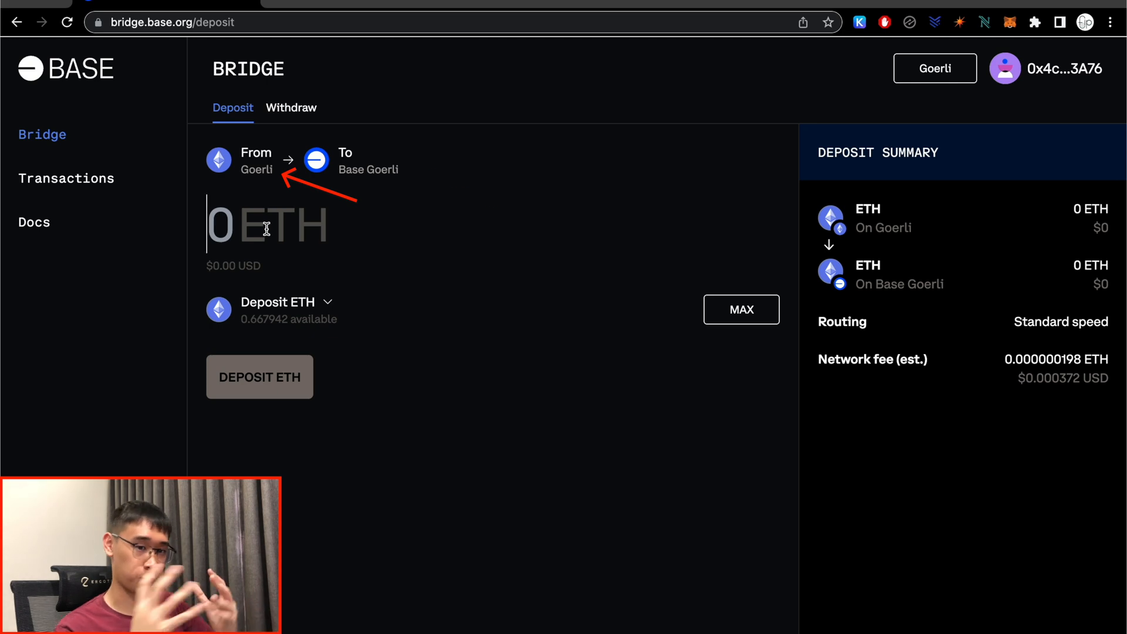
{"action": "type", "text": "0.02"}
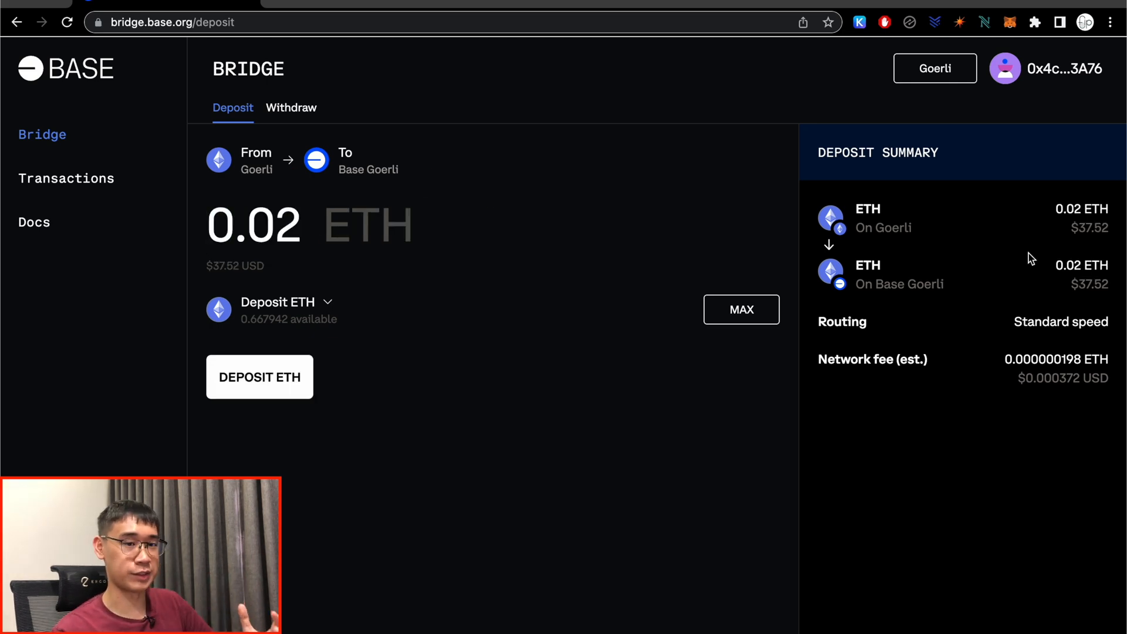
{"action": "left_click", "coordinate": [259, 377]}
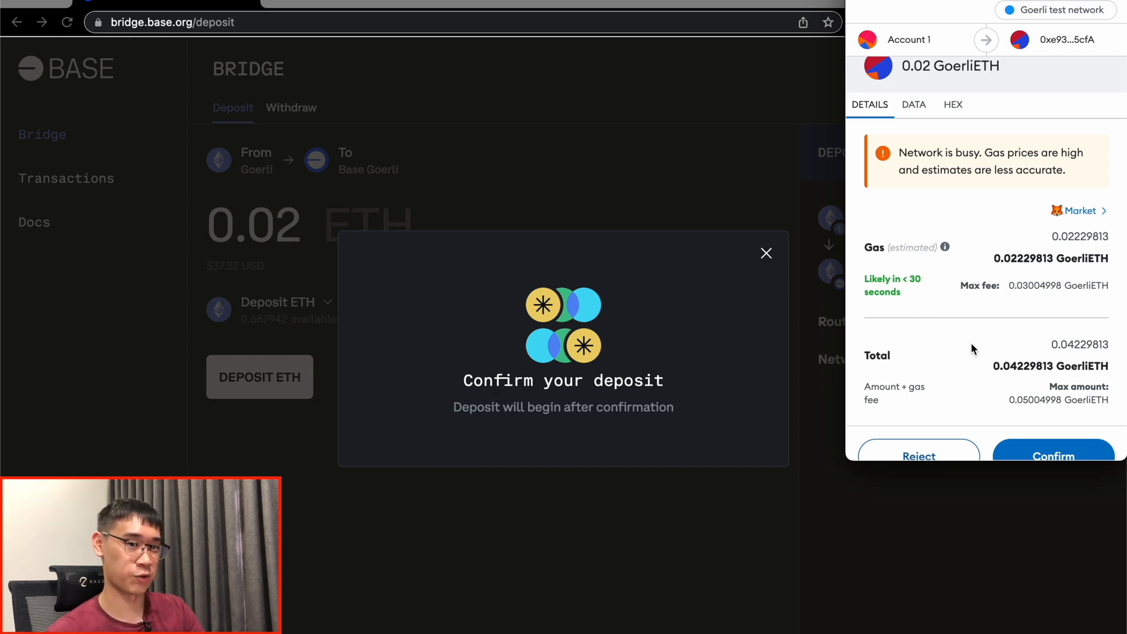
{"action": "left_click", "coordinate": [1053, 456]}
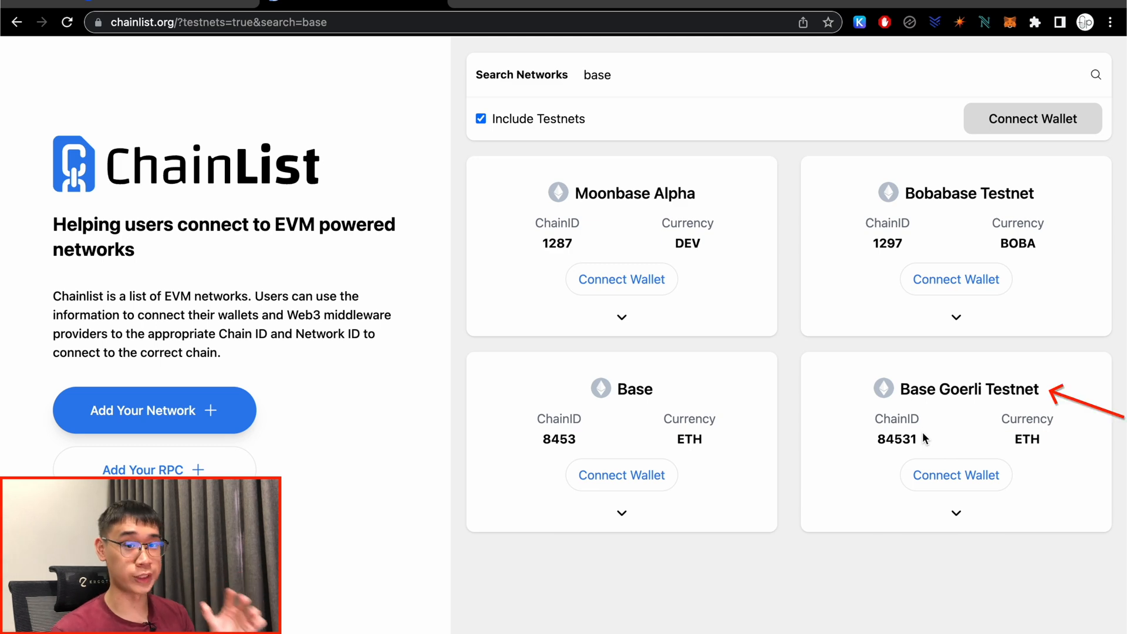
Connect the wallet on ChainList's Base Goerli Testnet card to add the network
{"action": "left_click", "coordinate": [1032, 119]}
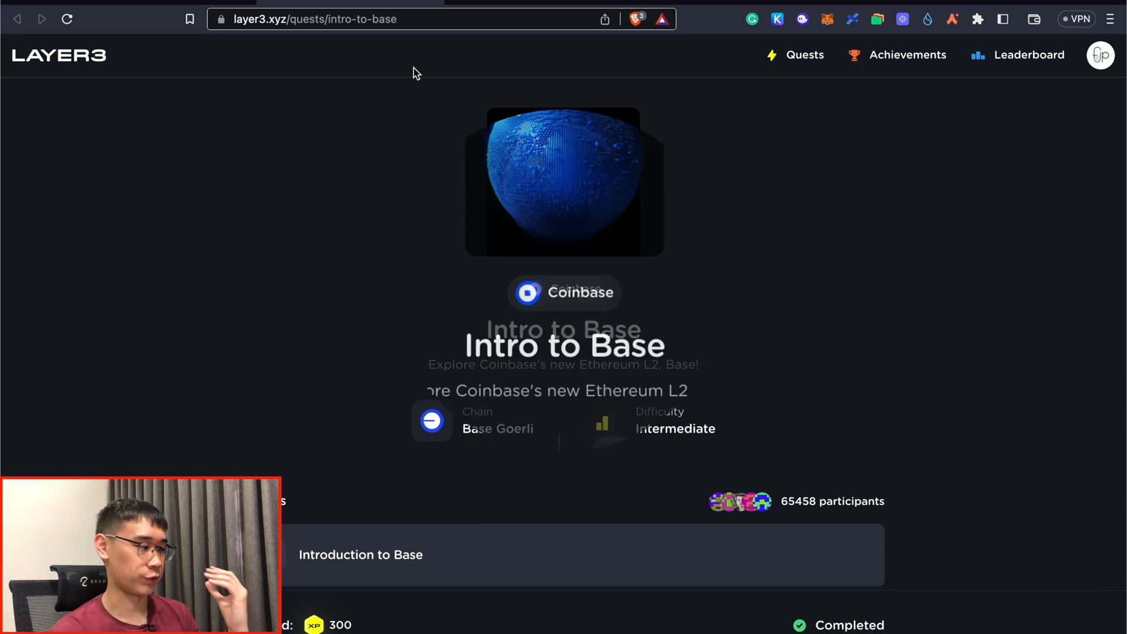
Scroll the Intro to Base quest steps and open the Mint 'Base, Introduced' collection
{"action": "scroll", "scroll_direction": "down", "scroll_amount": 3}
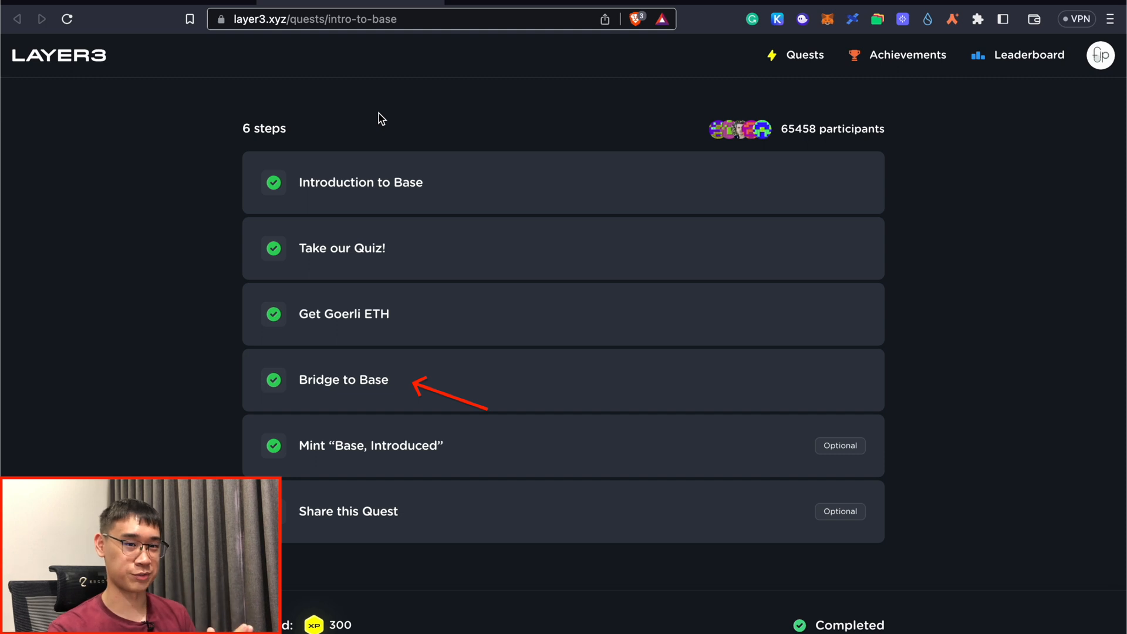
{"action": "mouse_move", "coordinate": [334, 471]}
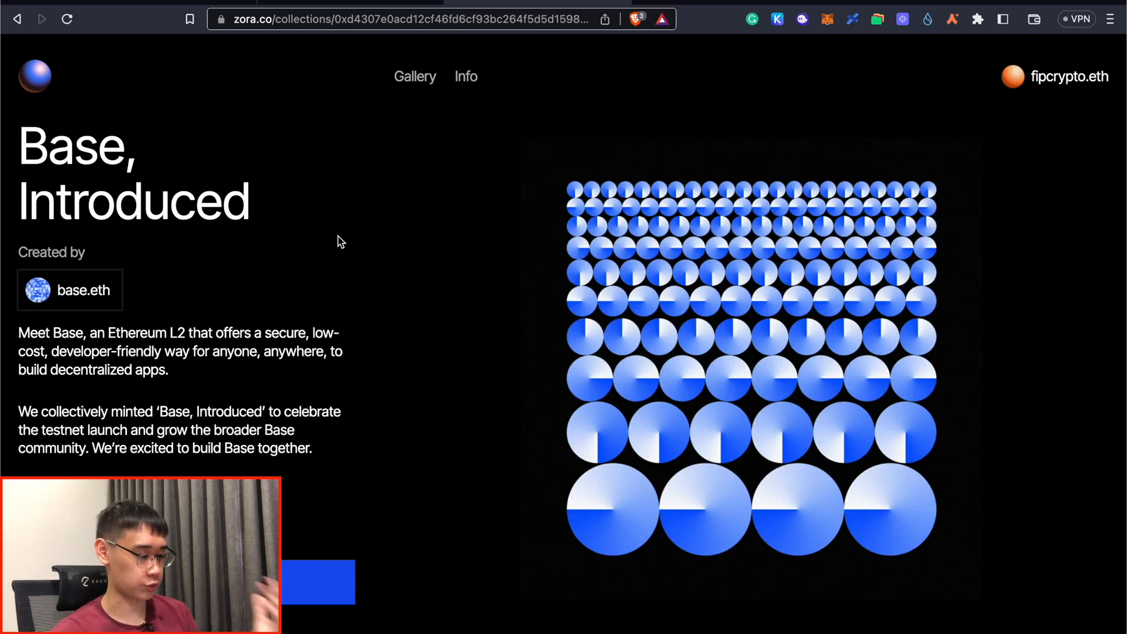
{"action": "left_click", "coordinate": [329, 583]}
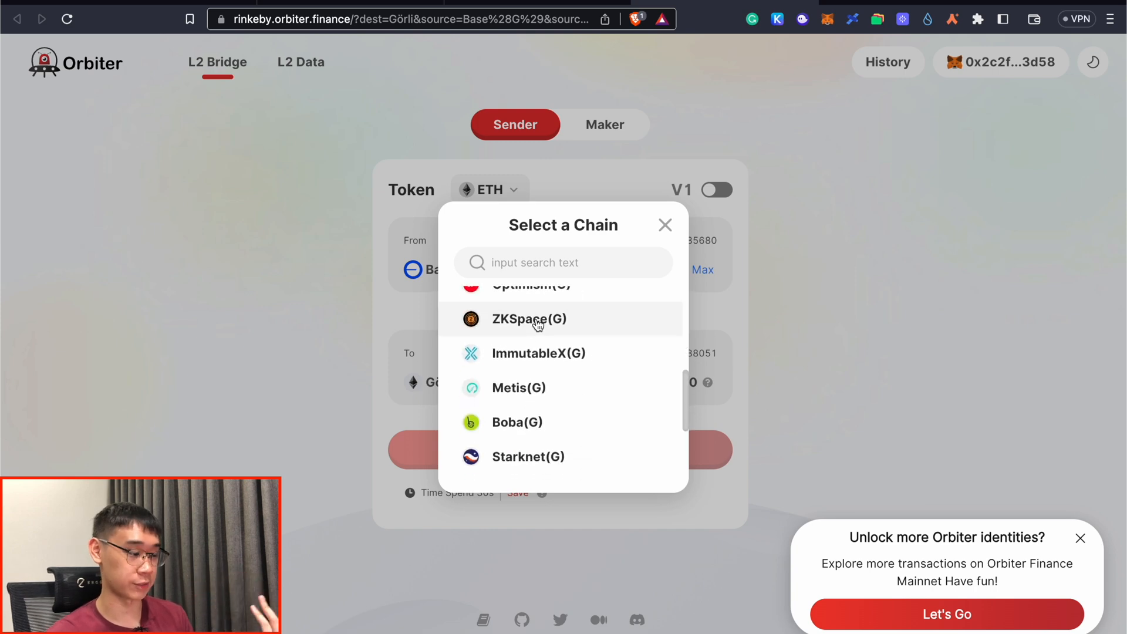
Set the Orbiter route from Base Goerli to Arbitrum Goerli
{"action": "scroll", "scroll_direction": "up", "scroll_amount": 3}
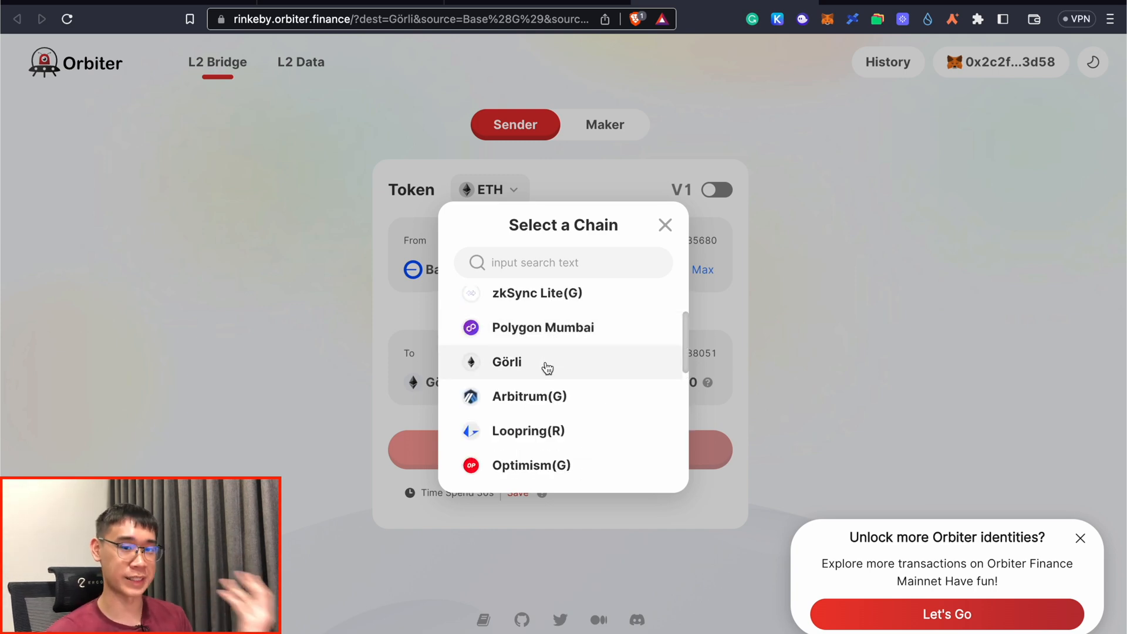
{"action": "left_click", "coordinate": [507, 361]}
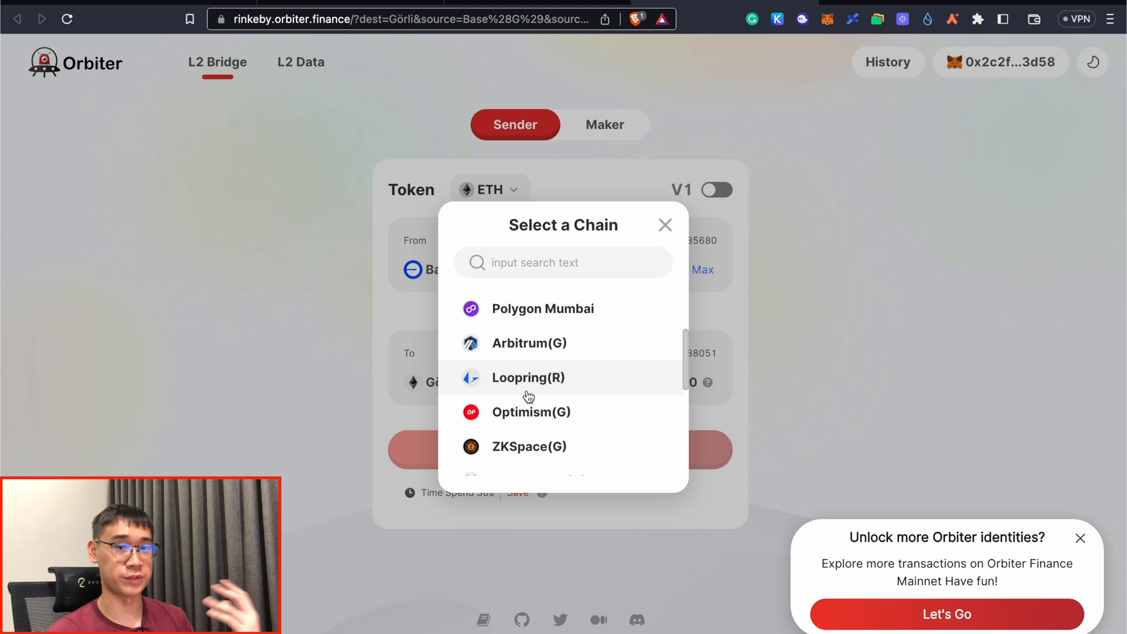
{"action": "left_click", "coordinate": [531, 342]}
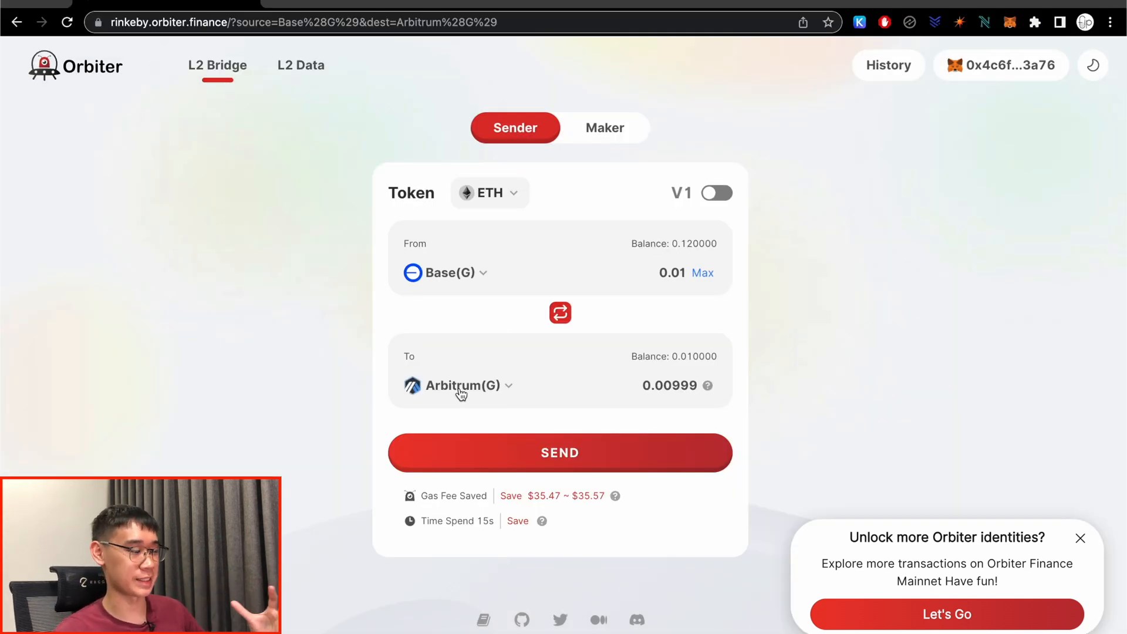
{"action": "left_click", "coordinate": [461, 386]}
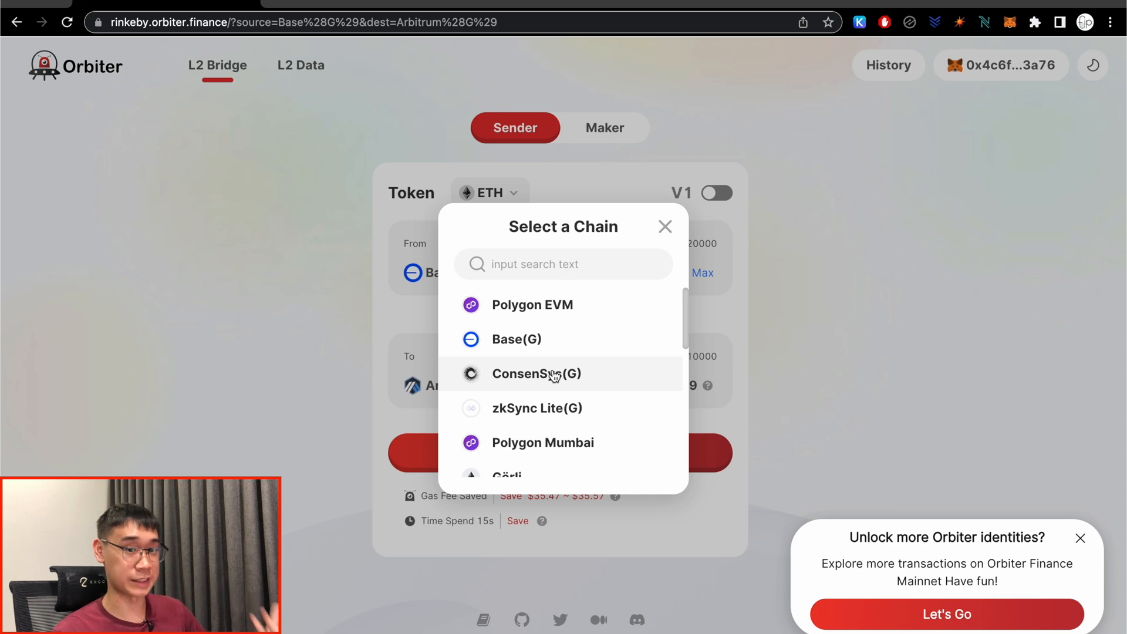
{"action": "left_click", "coordinate": [664, 226]}
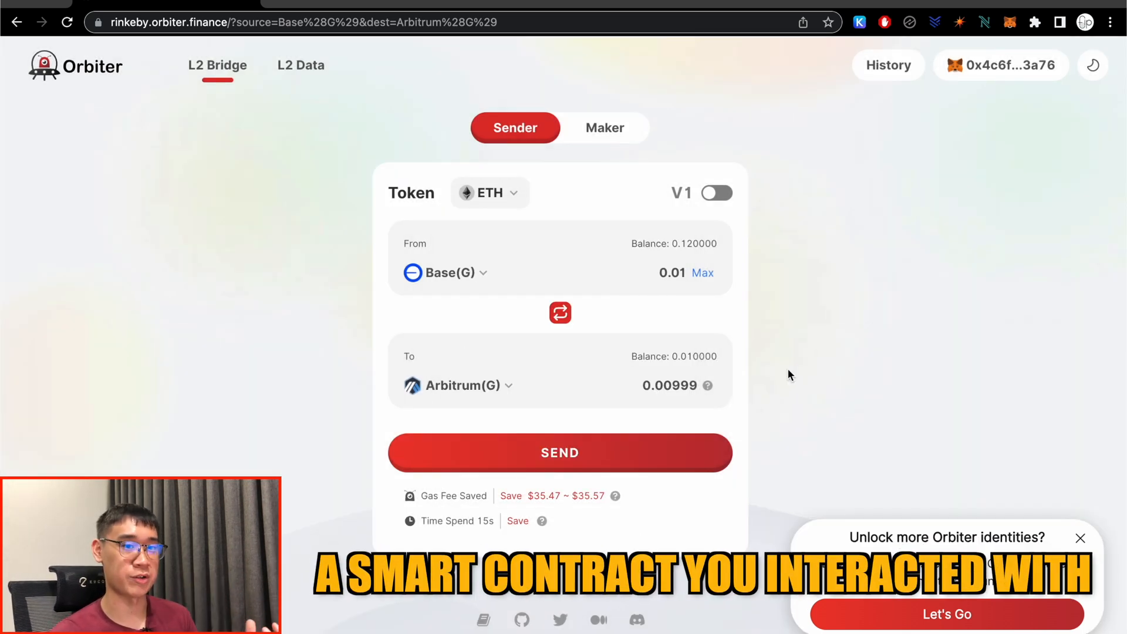
Send the 0.011 ETH bridge transfer and approve it in MetaMask
{"action": "left_click", "coordinate": [560, 453]}
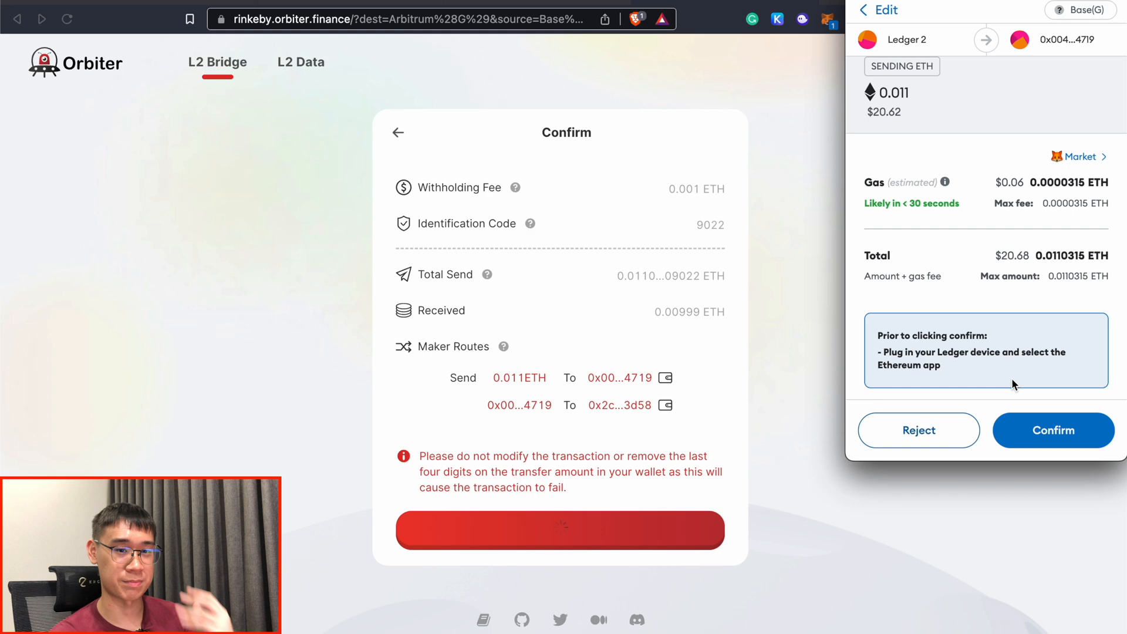
{"action": "left_click", "coordinate": [1053, 430]}
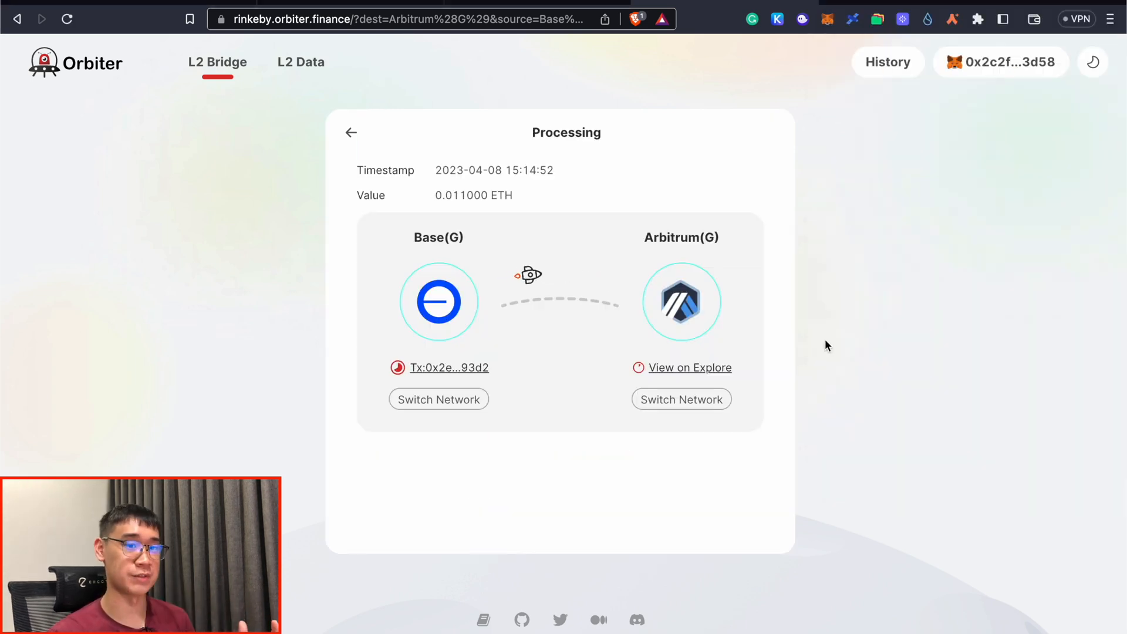
{"action": "left_click", "coordinate": [350, 132]}
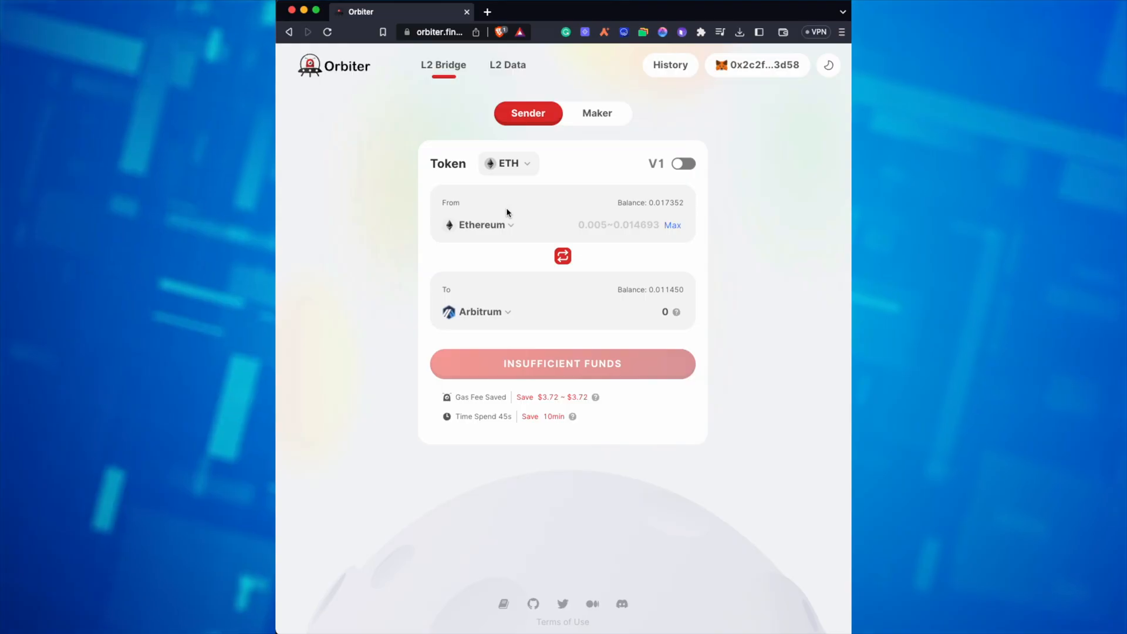
{"action": "left_click", "coordinate": [477, 311]}
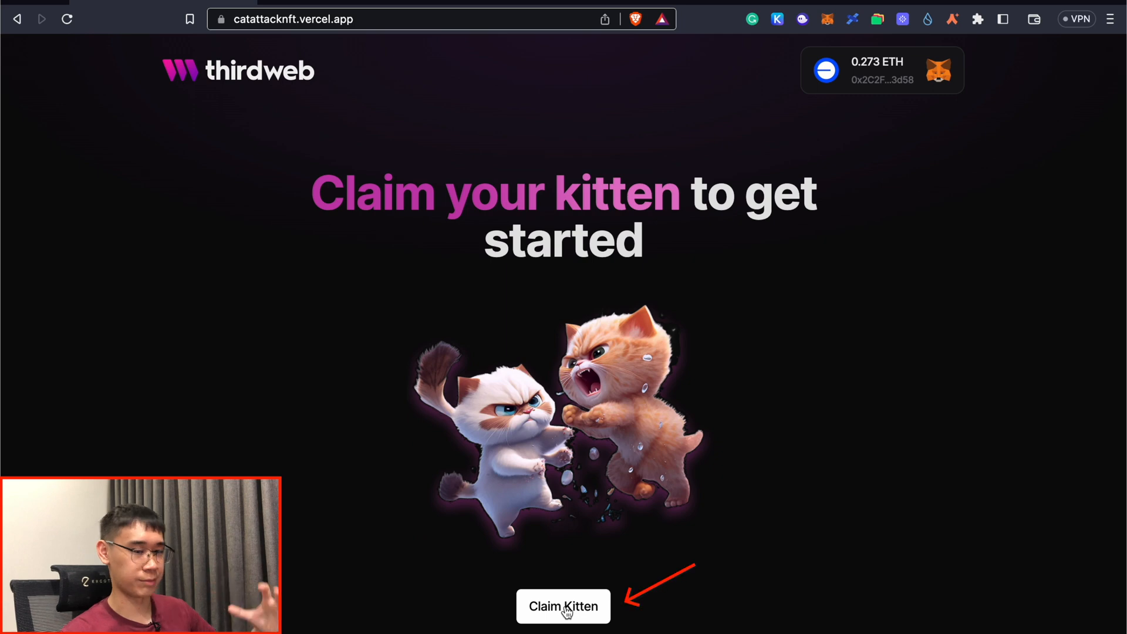
Claim a Small Kitten and transfer it to the recipient wallet address
{"action": "left_click", "coordinate": [563, 606]}
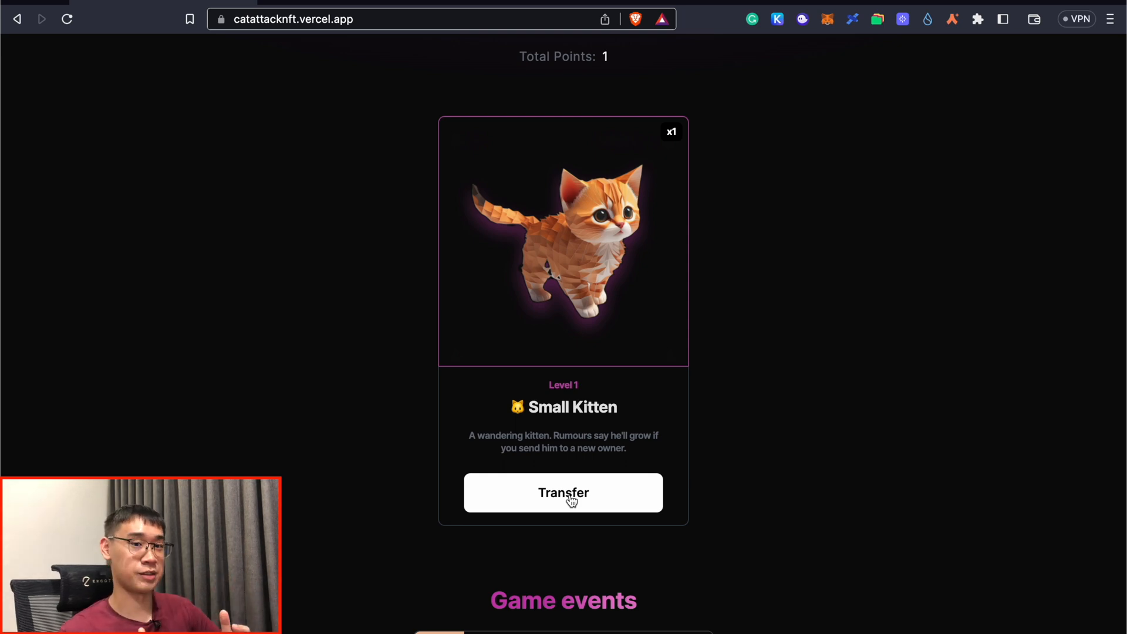
{"action": "left_click", "coordinate": [563, 493]}
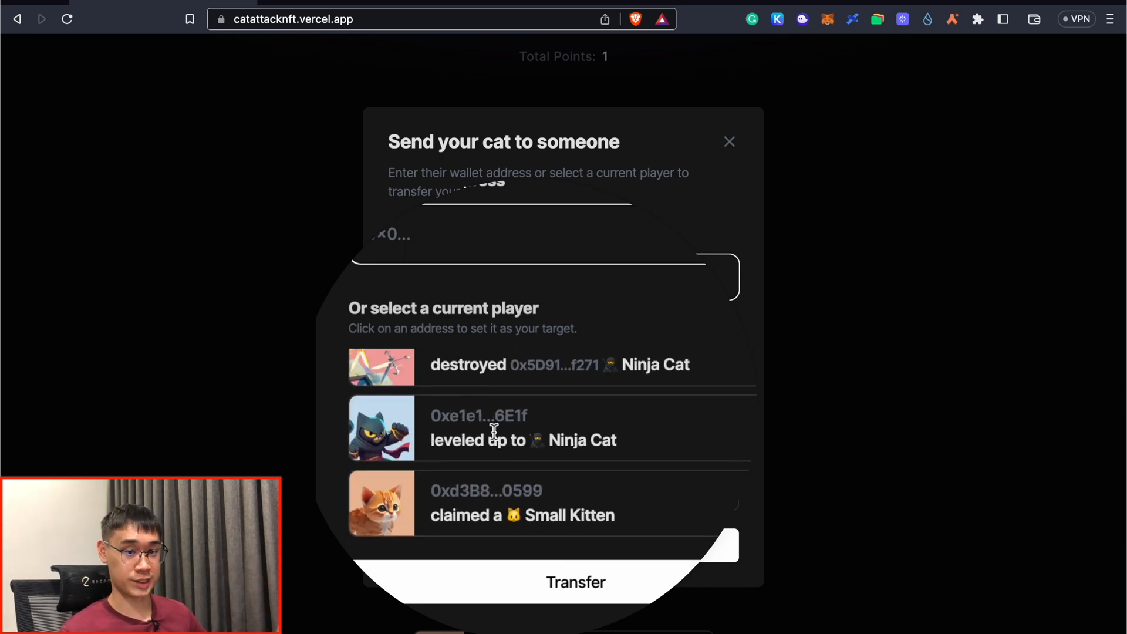
{"action": "left_click", "coordinate": [563, 583]}
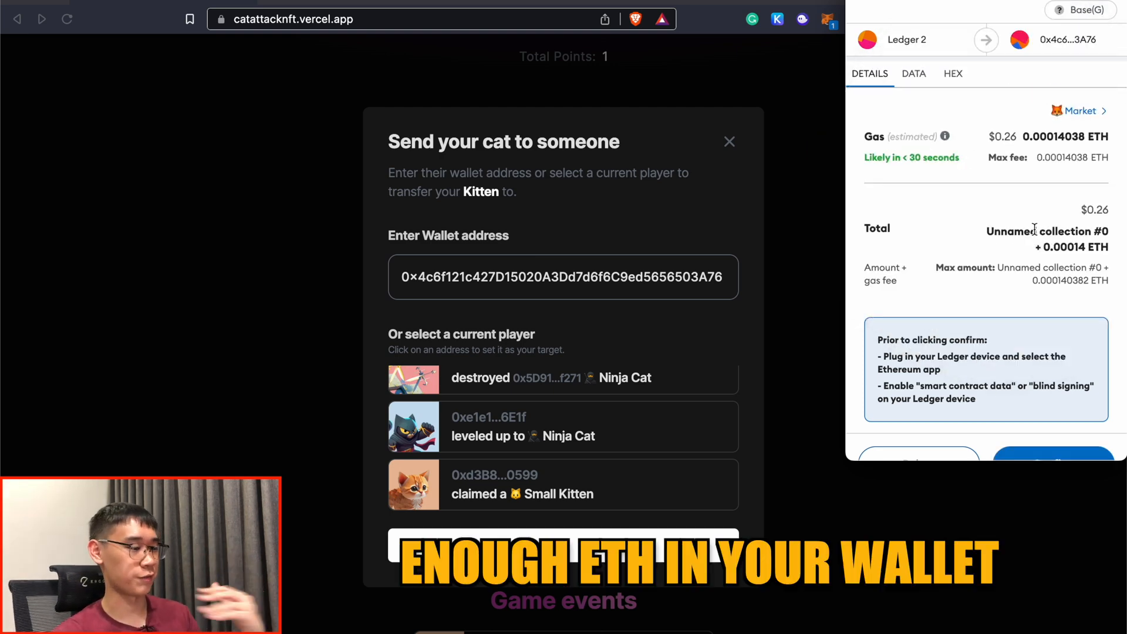
{"action": "scroll", "scroll_direction": "down", "scroll_amount": 3}
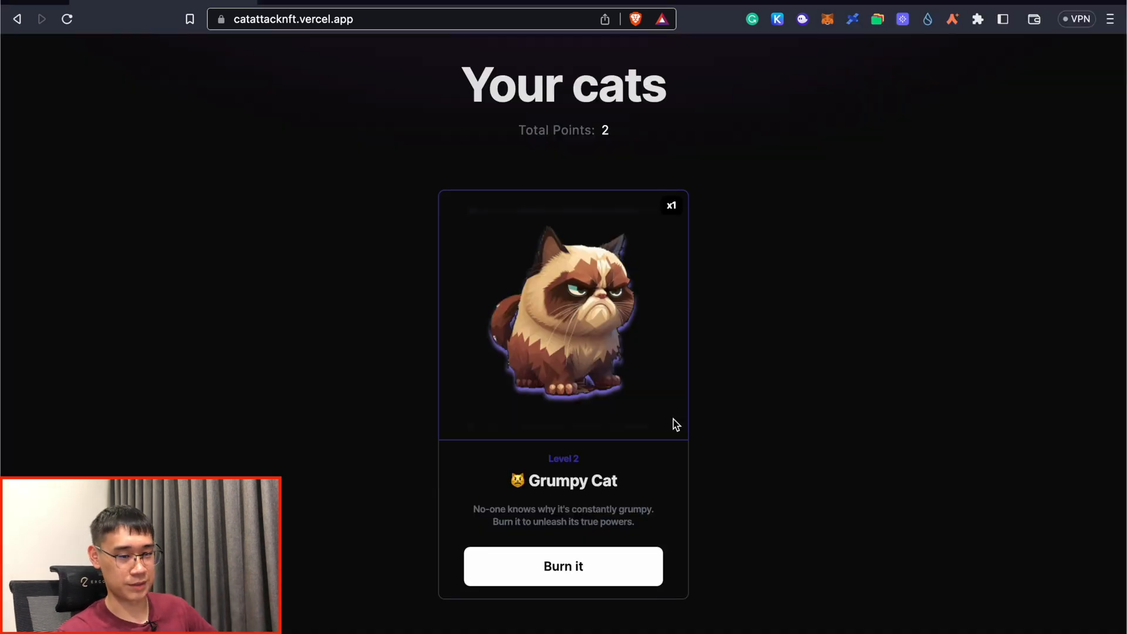
{"action": "mouse_move", "coordinate": [631, 493]}
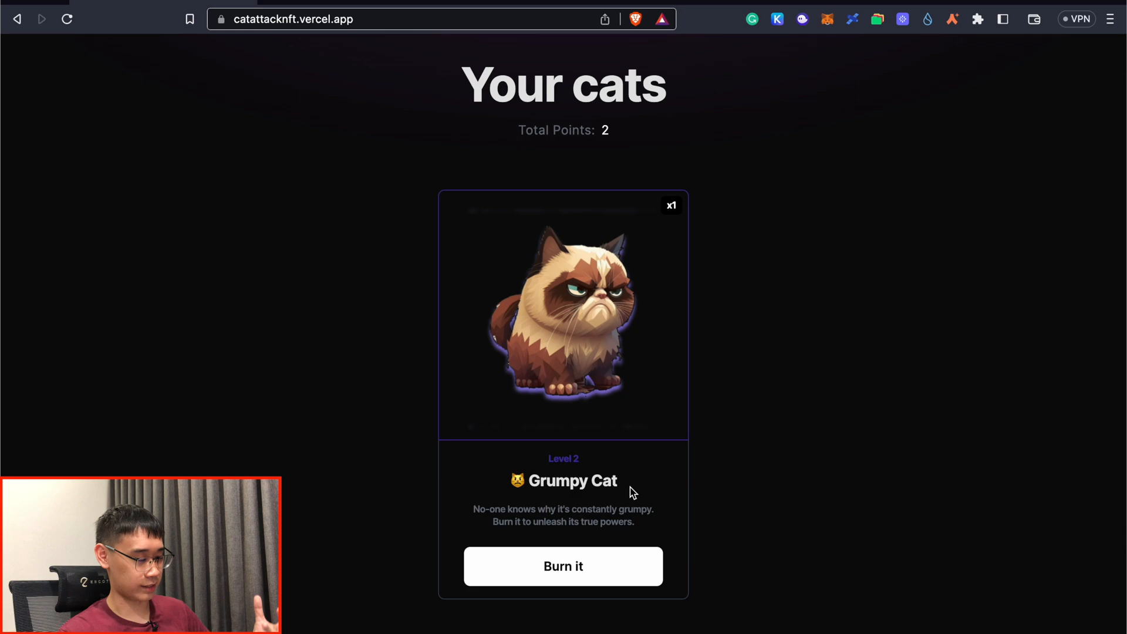
{"action": "mouse_move", "coordinate": [564, 547]}
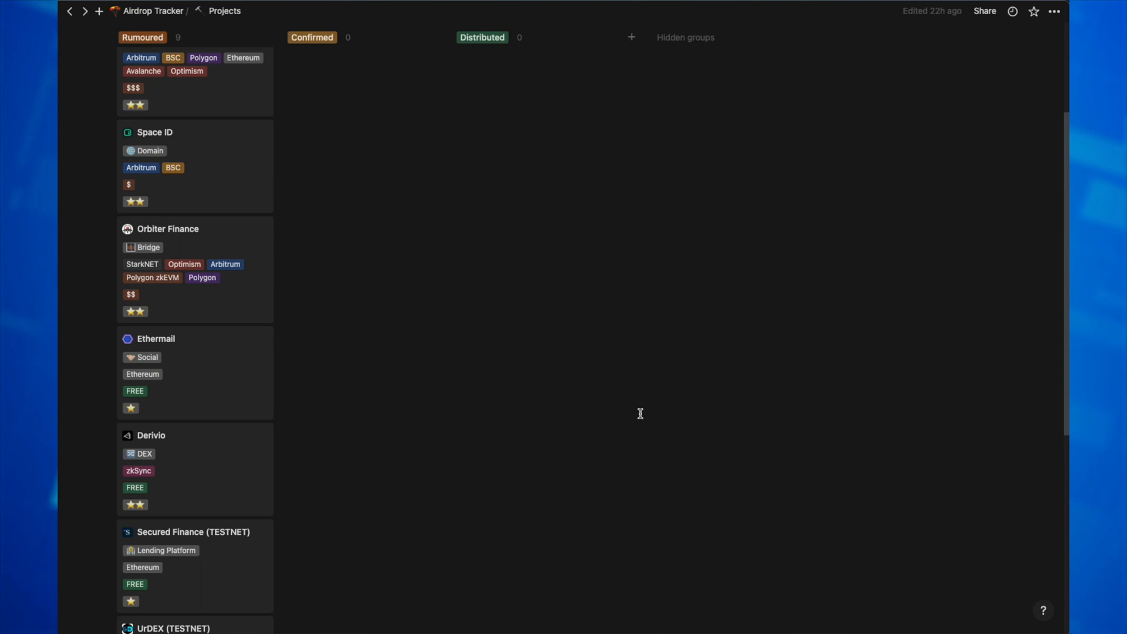
Open the Metamask card on the Airdrop Tracker Projects board and scroll its page
{"action": "left_click", "coordinate": [194, 81]}
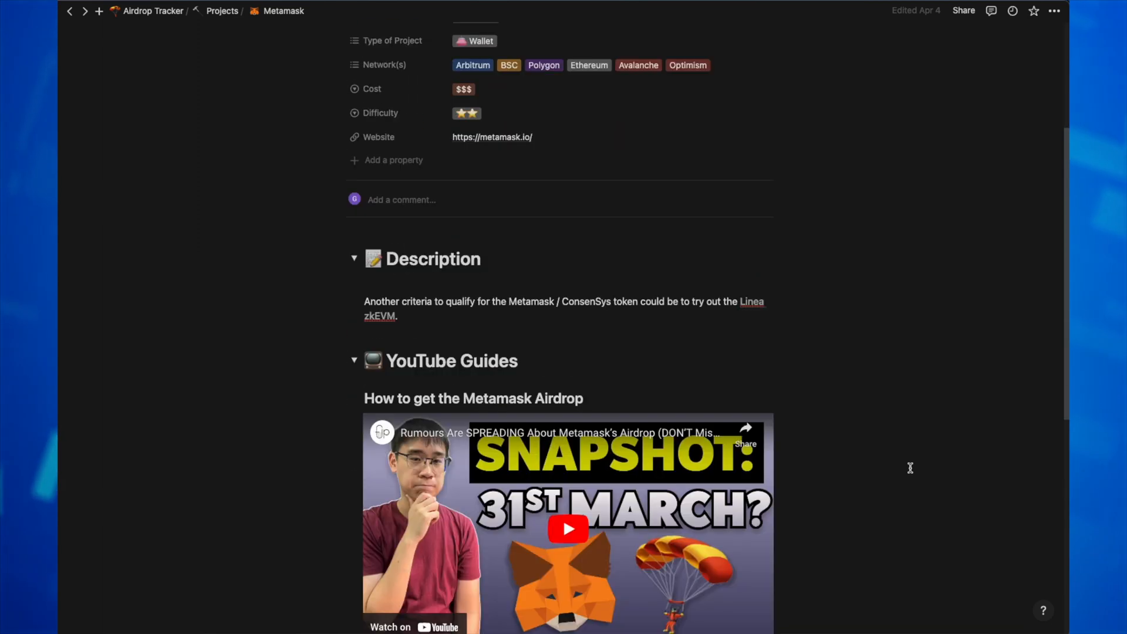
{"action": "scroll", "scroll_direction": "down", "scroll_amount": 3}
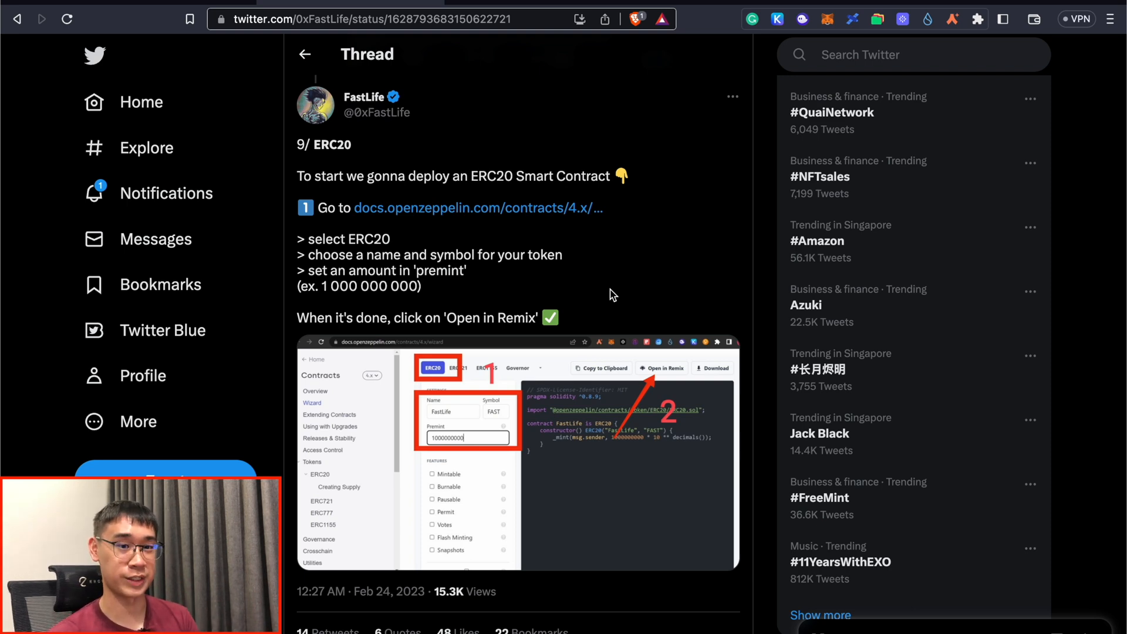
Follow the tweet's docs.openzeppelin.com link to the contracts documentation
{"action": "left_click", "coordinate": [477, 208]}
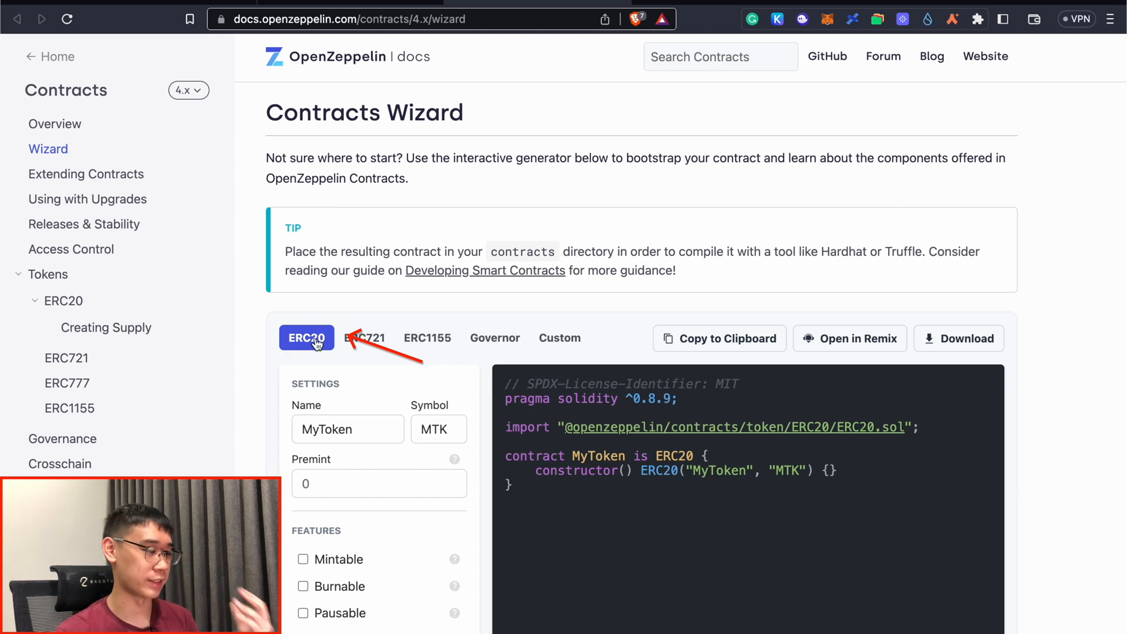
Configure the ERC20 token CRYPTO (symbol CRY, premint 100000) and open it in Remix
{"action": "scroll", "scroll_direction": "down", "scroll_amount": 3}
{"action": "type", "text": "CRY"}
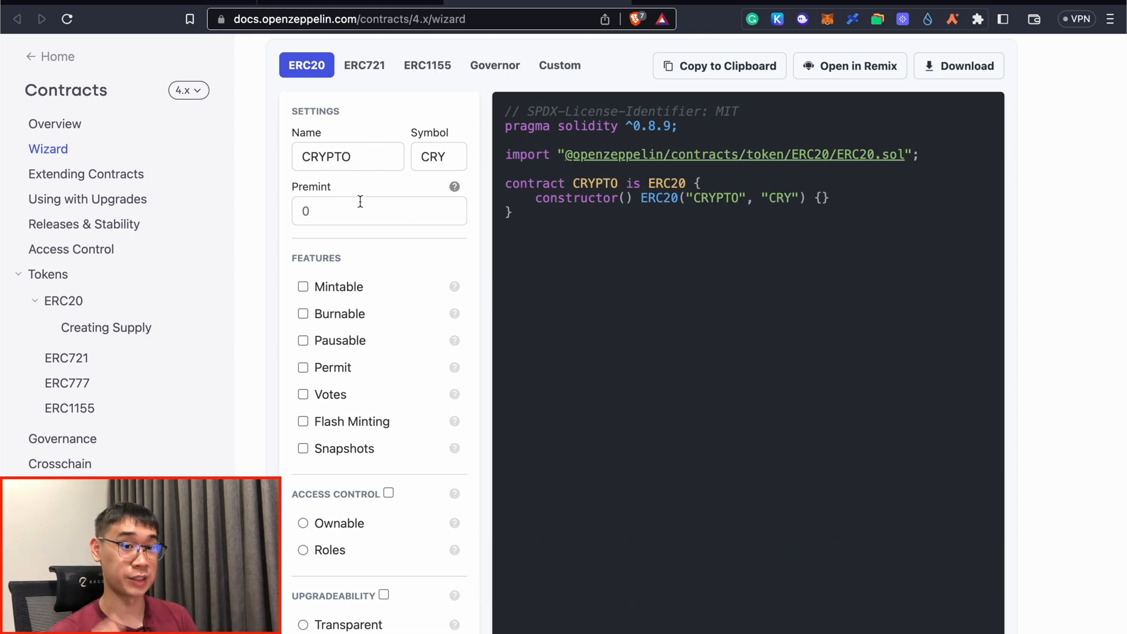
{"action": "type", "text": "100000"}
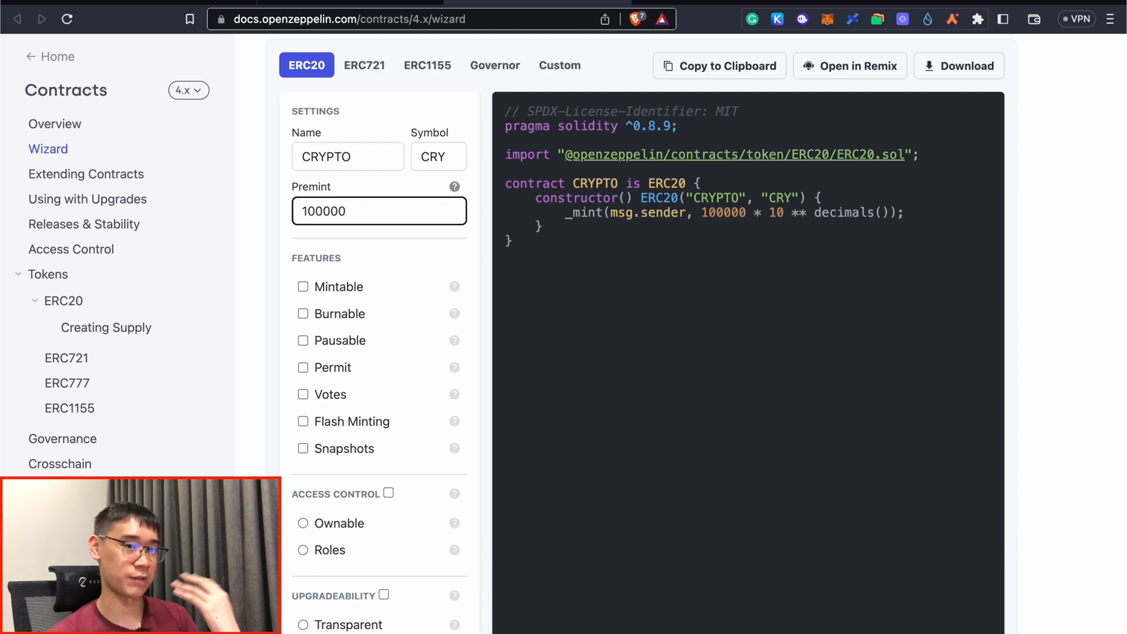
{"action": "scroll", "scroll_direction": "down", "scroll_amount": 3}
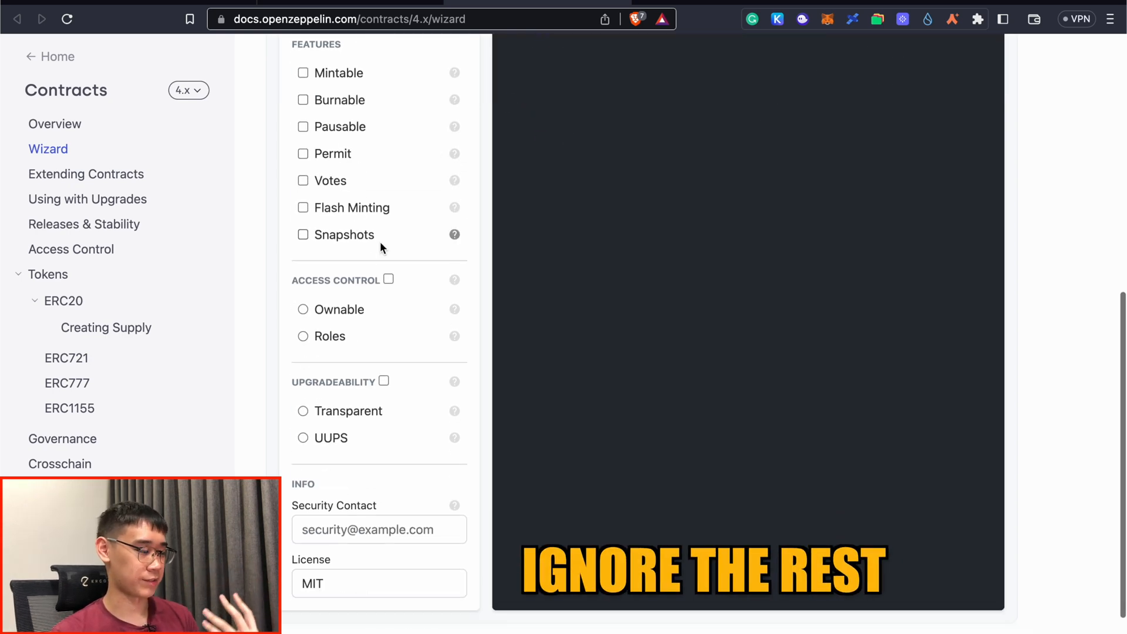
{"action": "scroll", "scroll_direction": "up", "scroll_amount": 3}
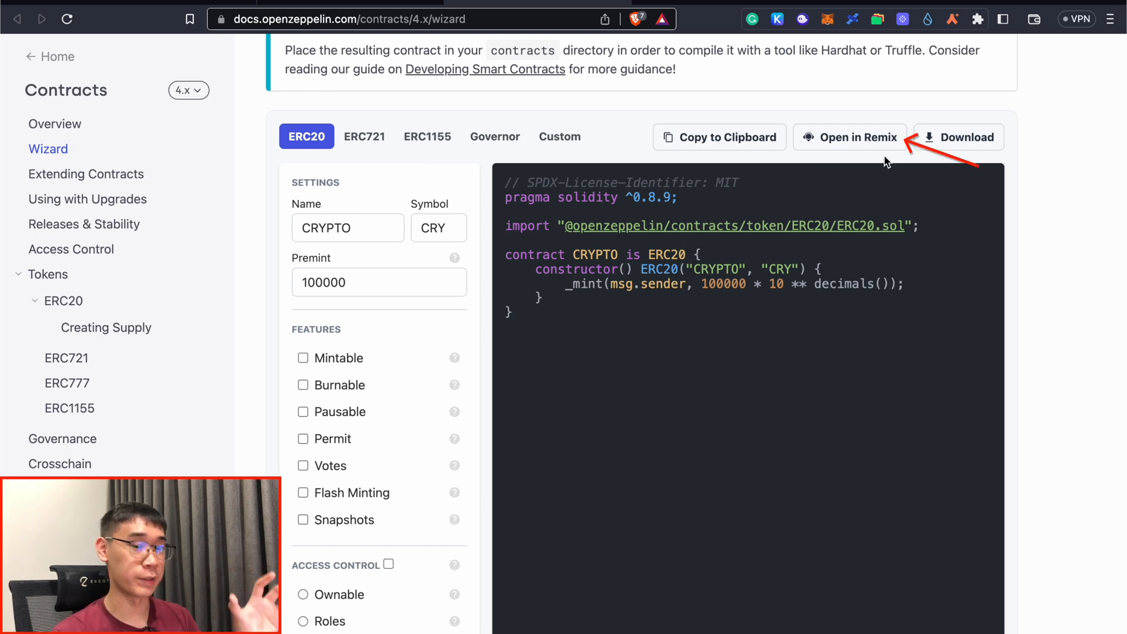
{"action": "left_click", "coordinate": [857, 137]}
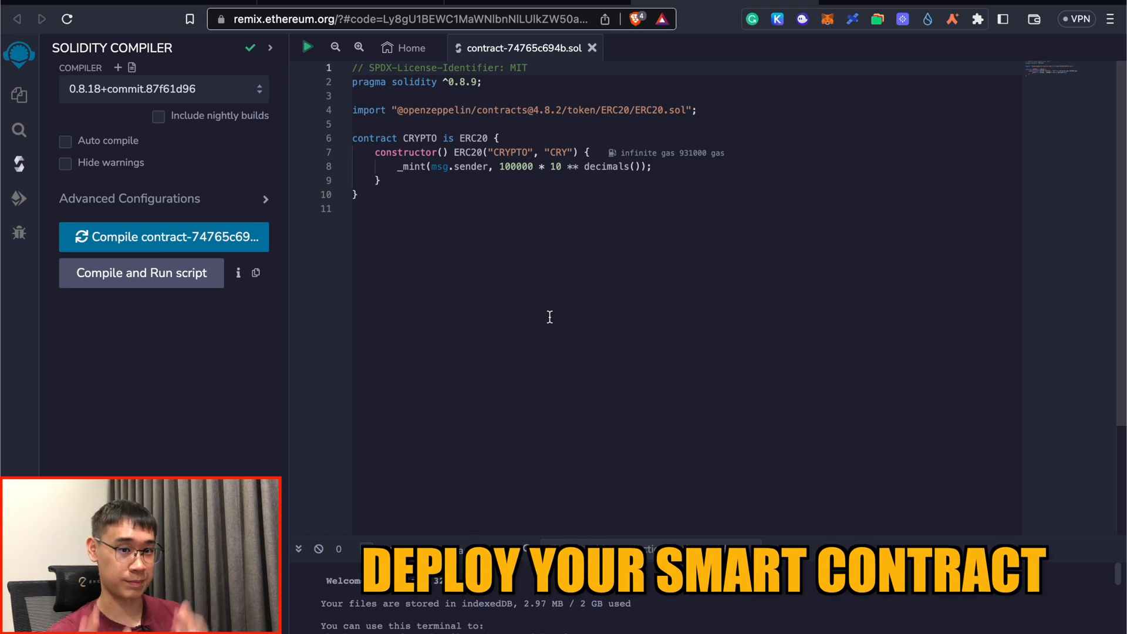
{"action": "mouse_move", "coordinate": [19, 164]}
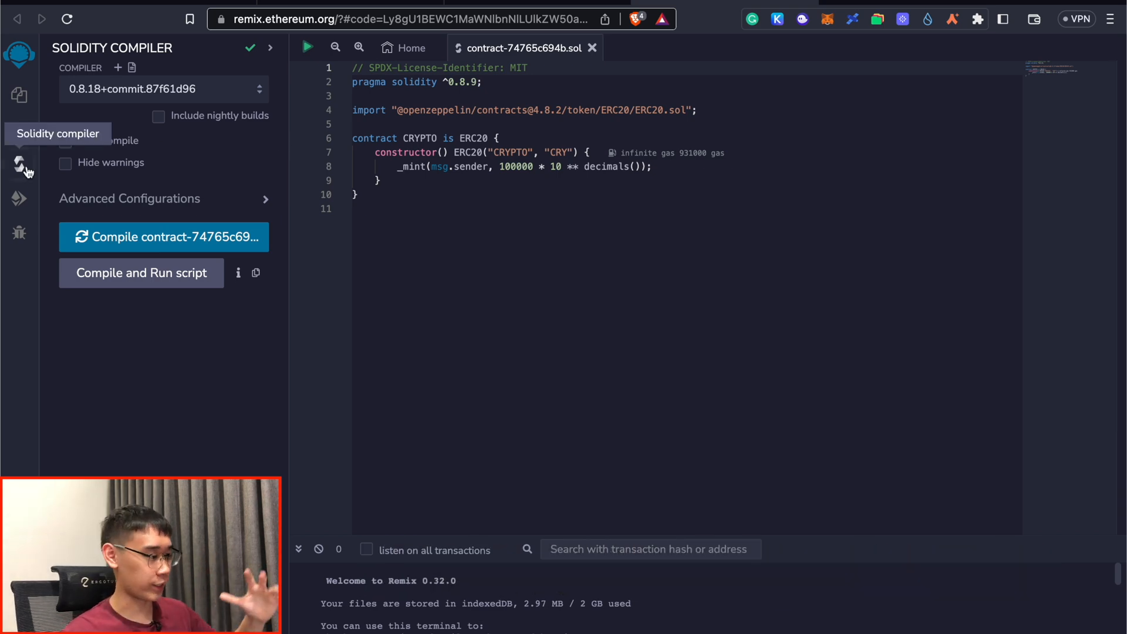
{"action": "mouse_move", "coordinate": [279, 186]}
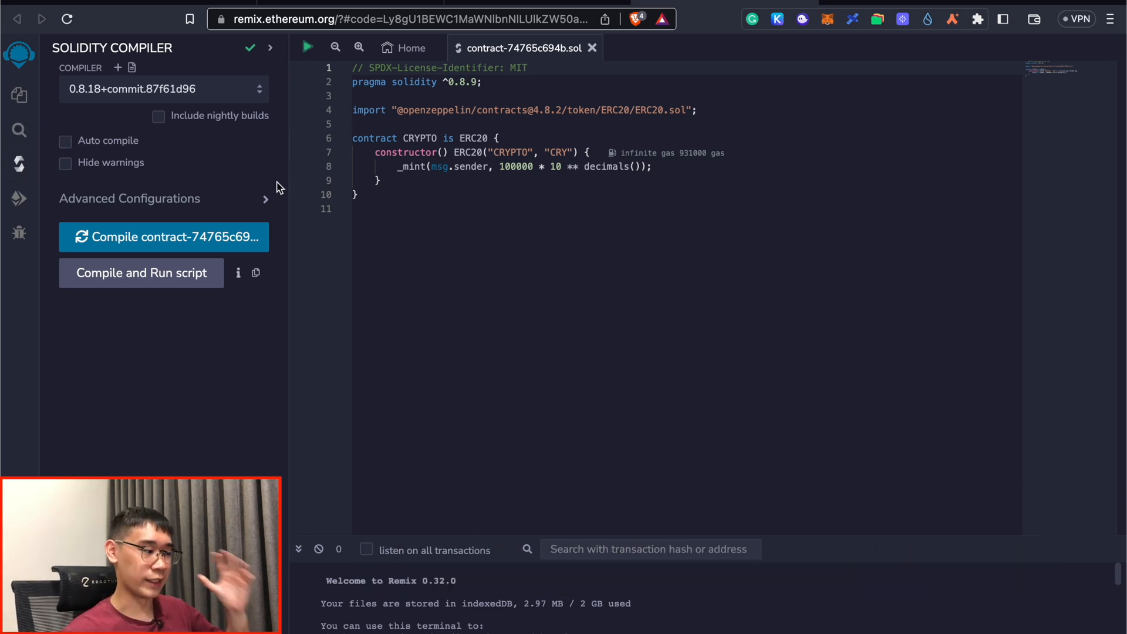
Compile the CRYPTO contract, show Deploy & Run Transactions, and check the wallet network
{"action": "left_click", "coordinate": [163, 237]}
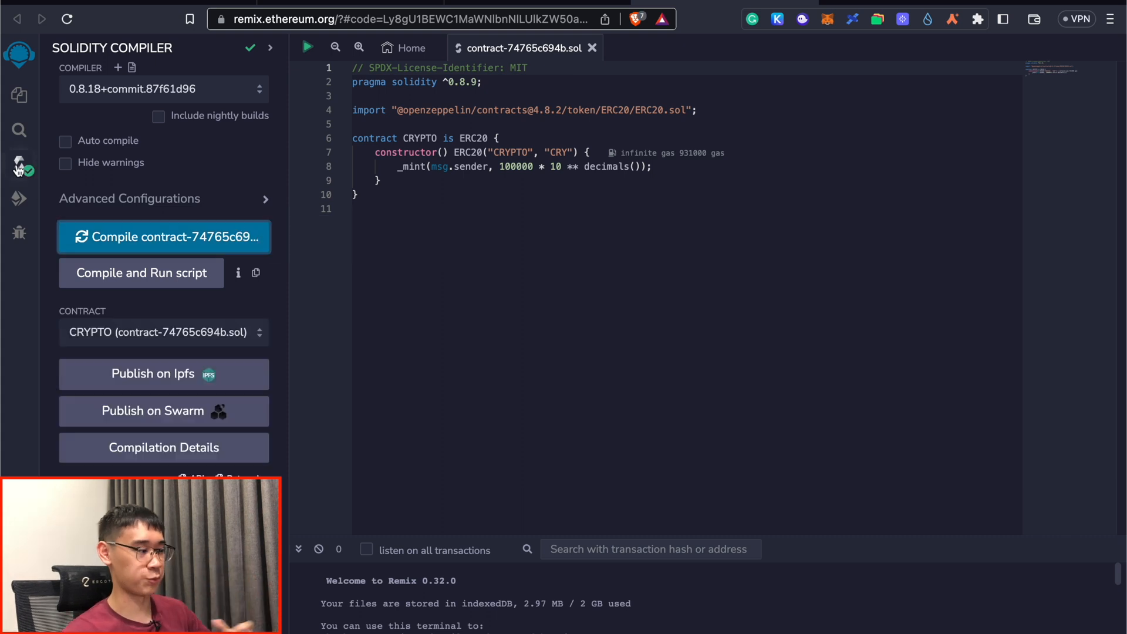
{"action": "mouse_move", "coordinate": [19, 166]}
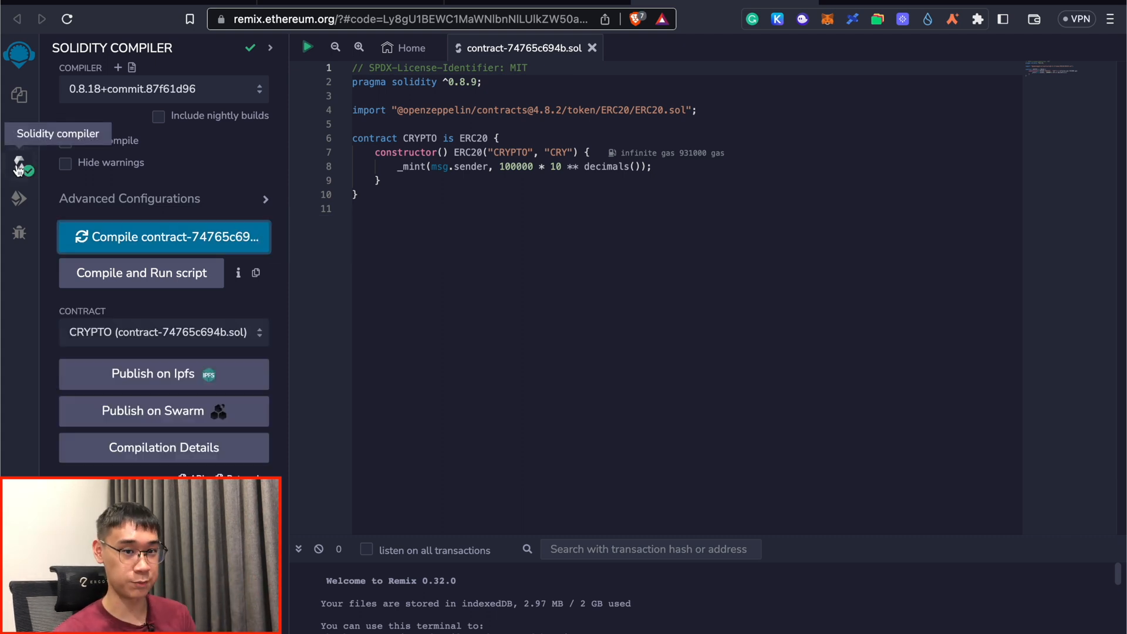
{"action": "mouse_move", "coordinate": [17, 198]}
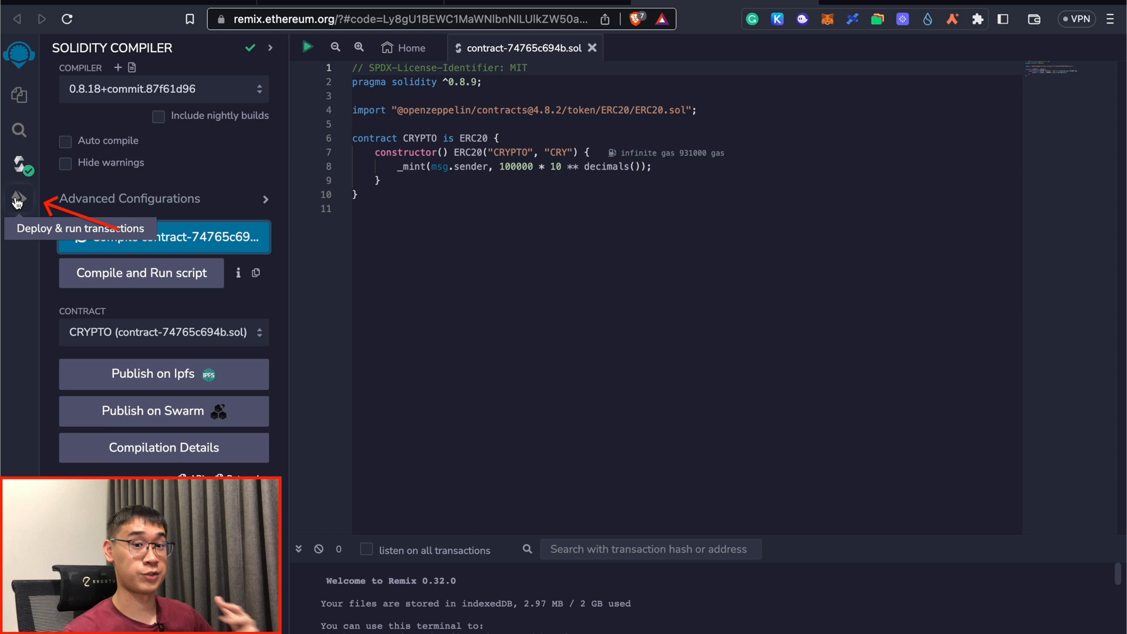
{"action": "left_click", "coordinate": [19, 199]}
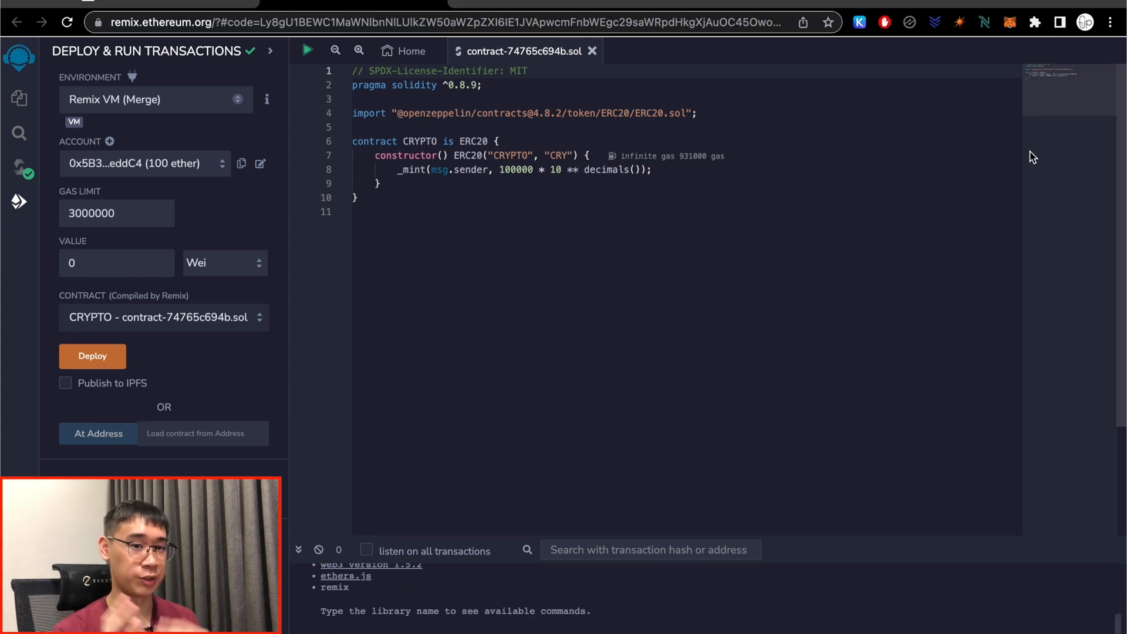
{"action": "left_click", "coordinate": [1010, 22]}
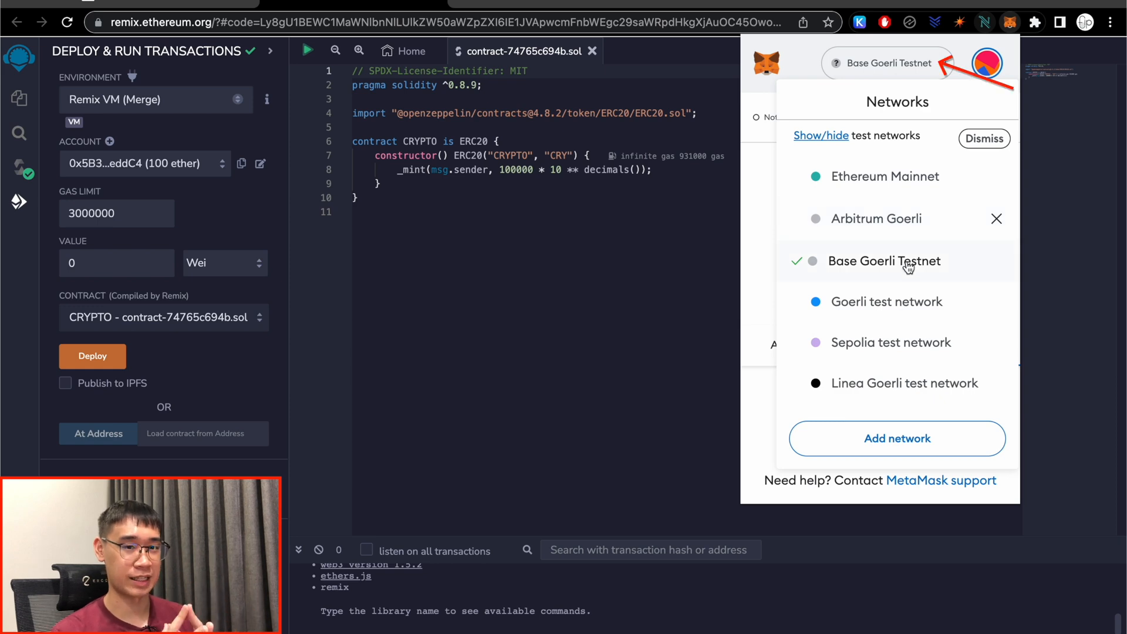
{"action": "mouse_move", "coordinate": [844, 295]}
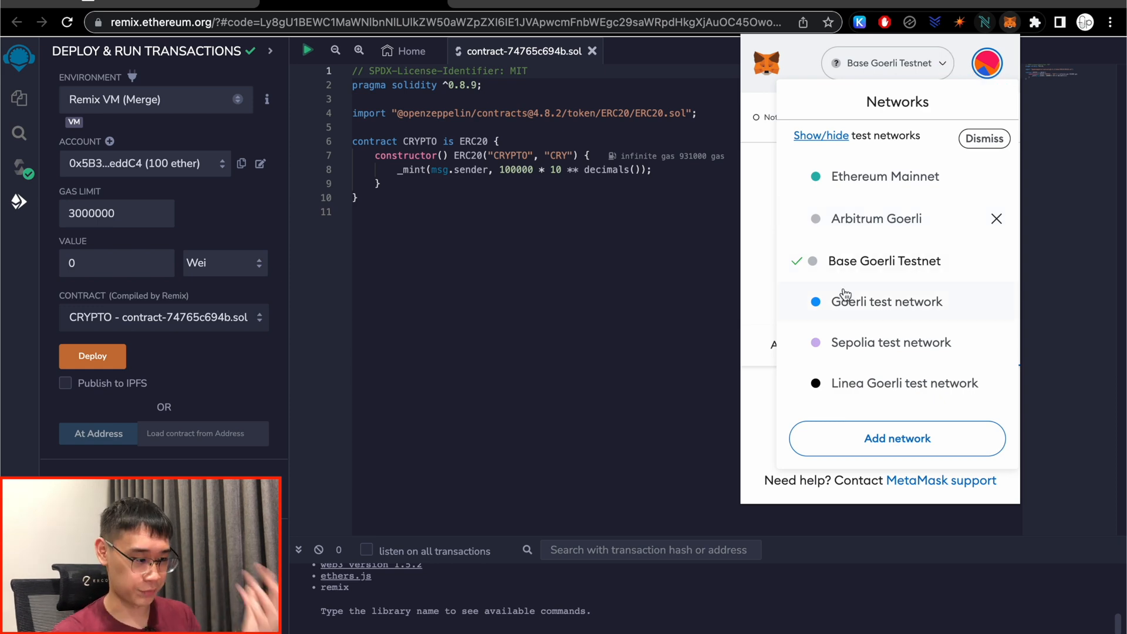
{"action": "mouse_move", "coordinate": [881, 302]}
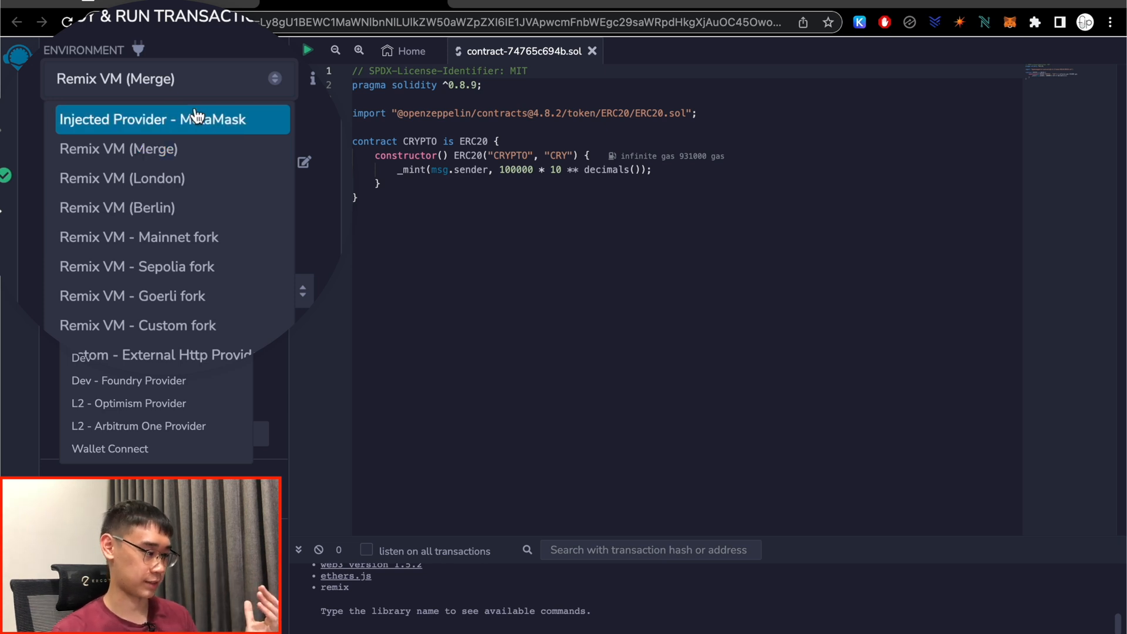
Select Injected Provider - MetaMask and approve connecting the wallet account to Remix
{"action": "left_click", "coordinate": [173, 119]}
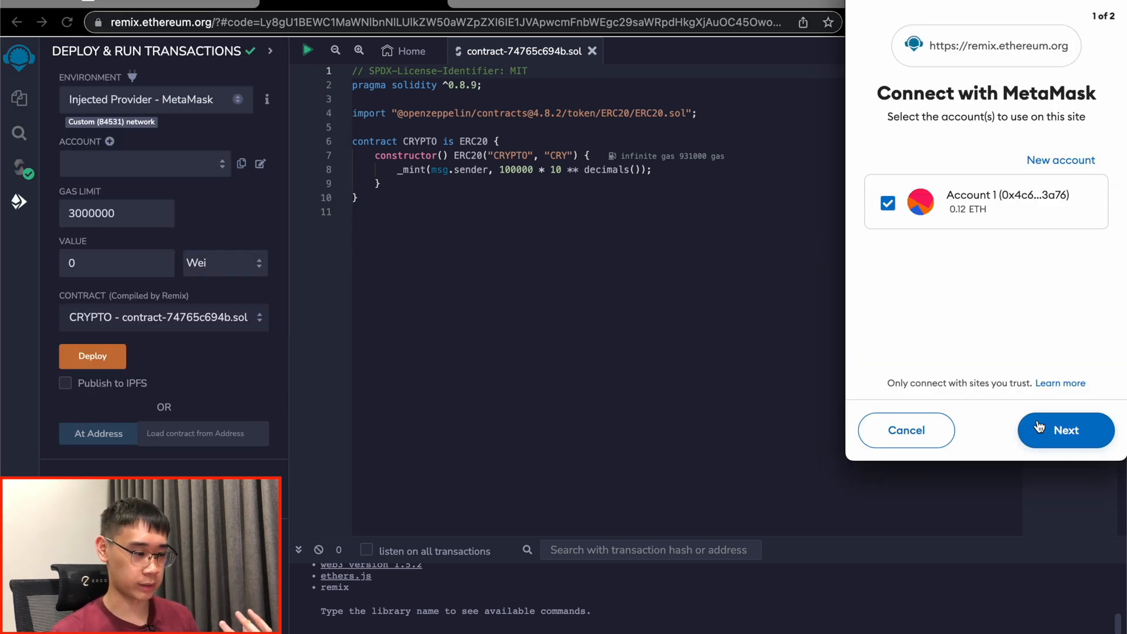
{"action": "left_click", "coordinate": [1066, 429]}
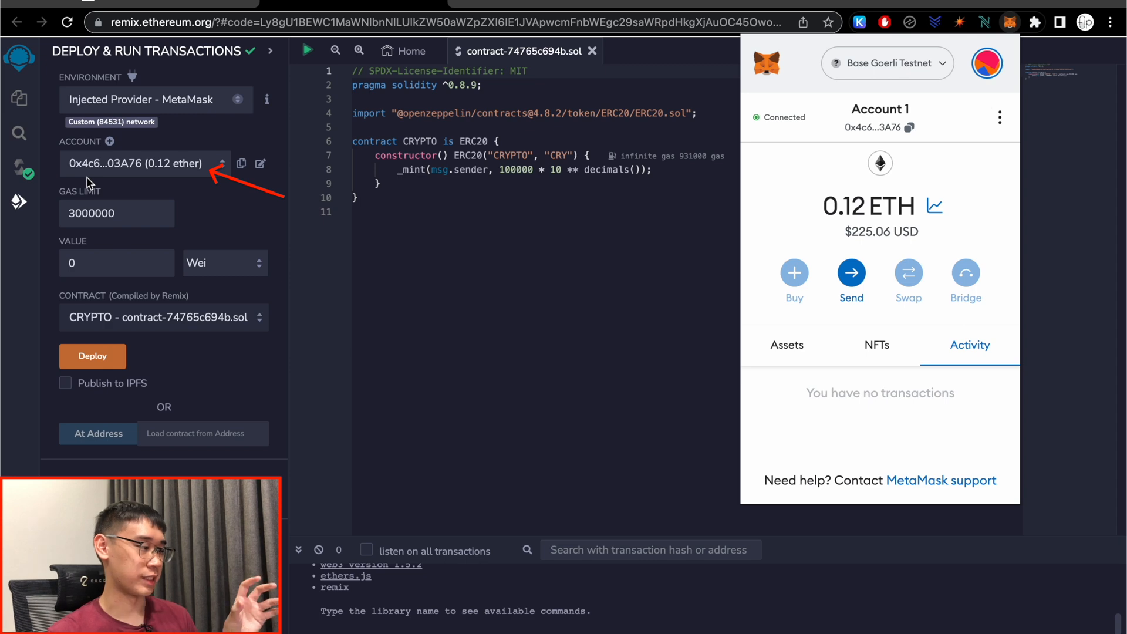
{"action": "mouse_move", "coordinate": [813, 170]}
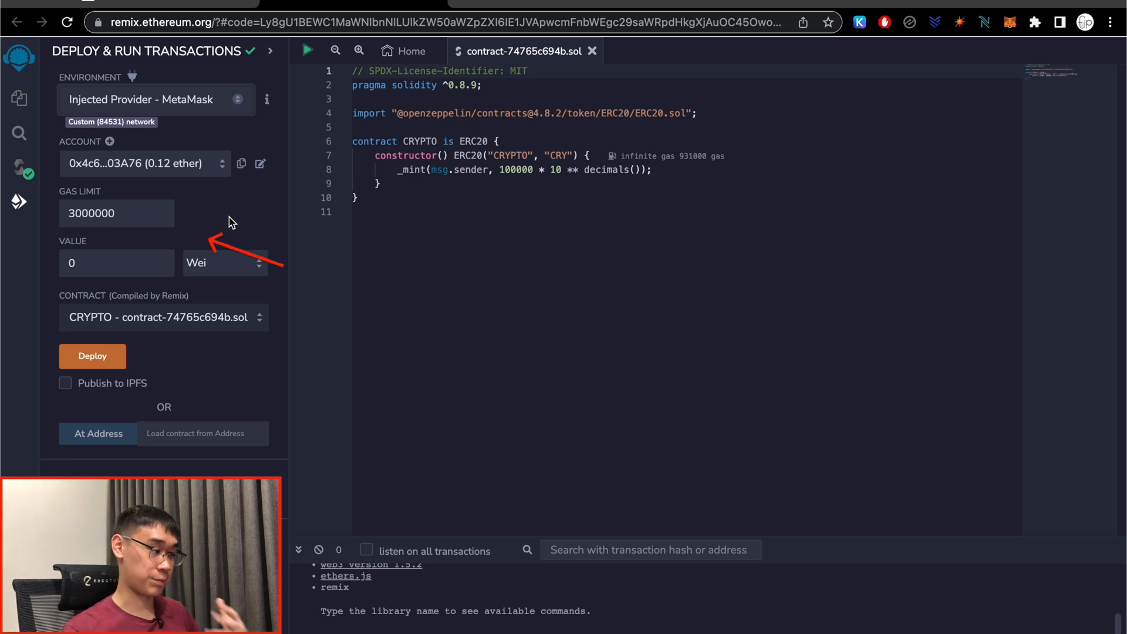
{"action": "mouse_move", "coordinate": [93, 356]}
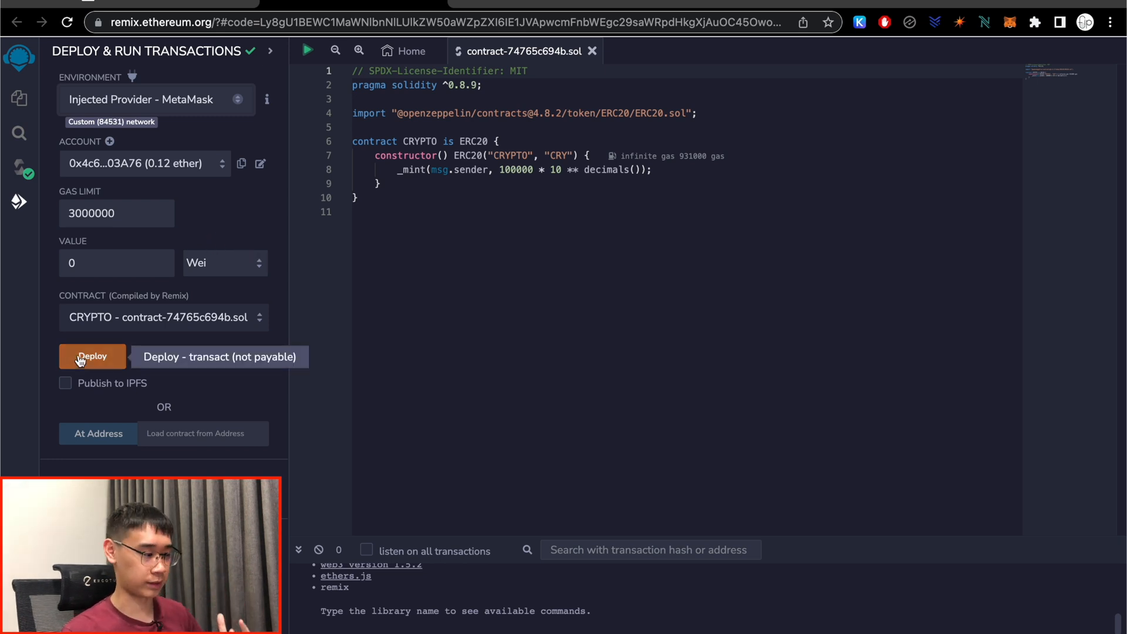
Deploy the CRYPTO token contract to Base Goerli and approve the deployment in MetaMask
{"action": "left_click", "coordinate": [92, 356]}
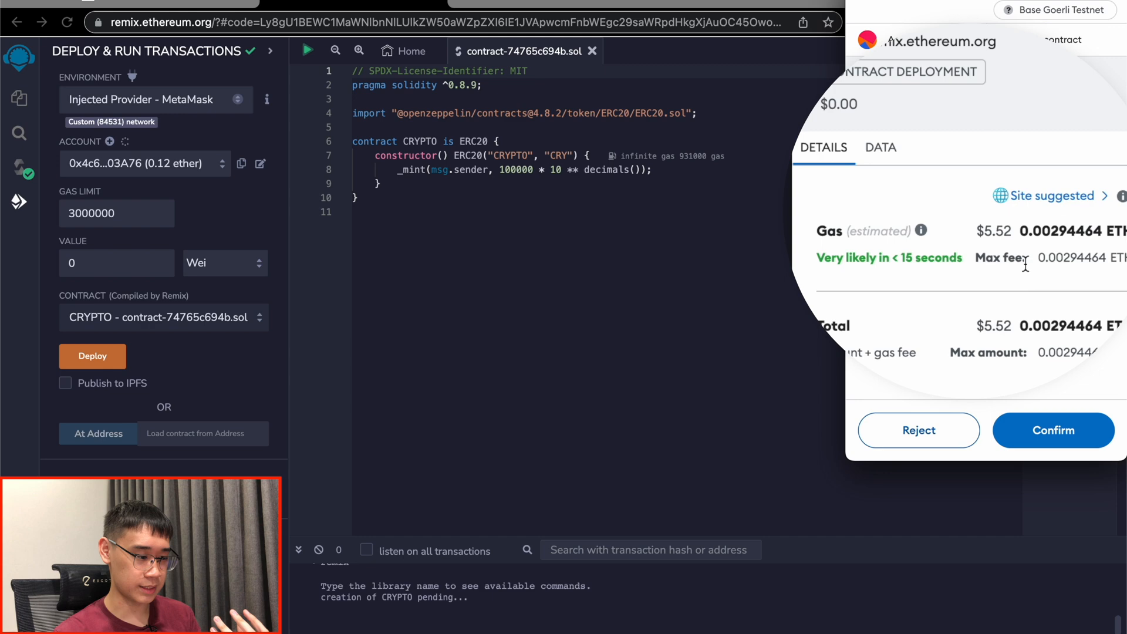
{"action": "mouse_move", "coordinate": [1064, 252]}
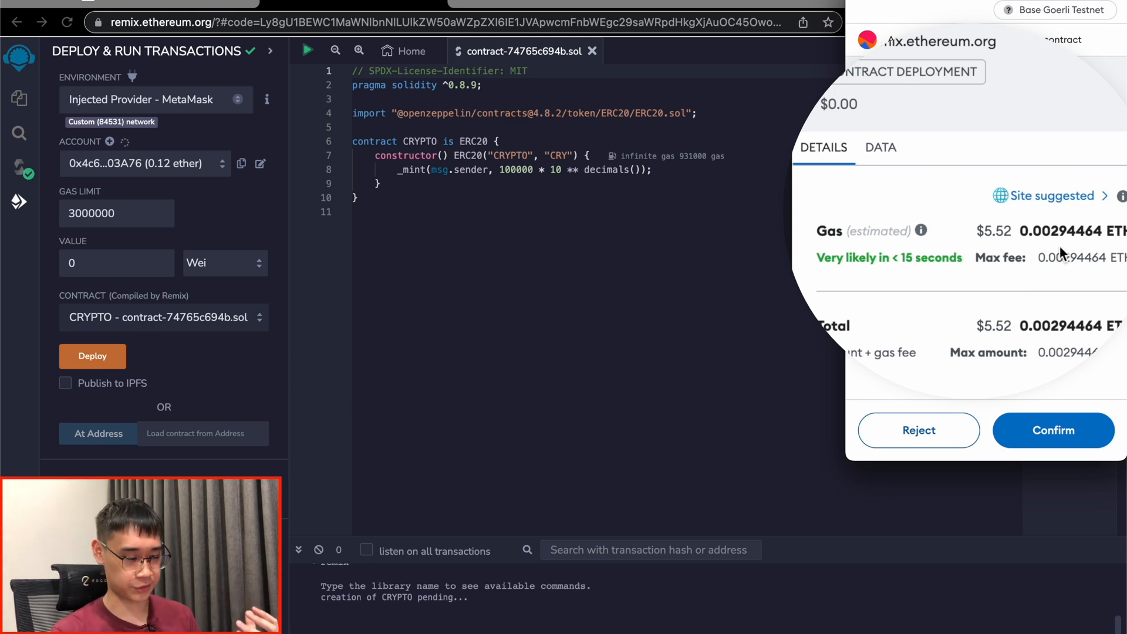
{"action": "left_click", "coordinate": [1053, 430]}
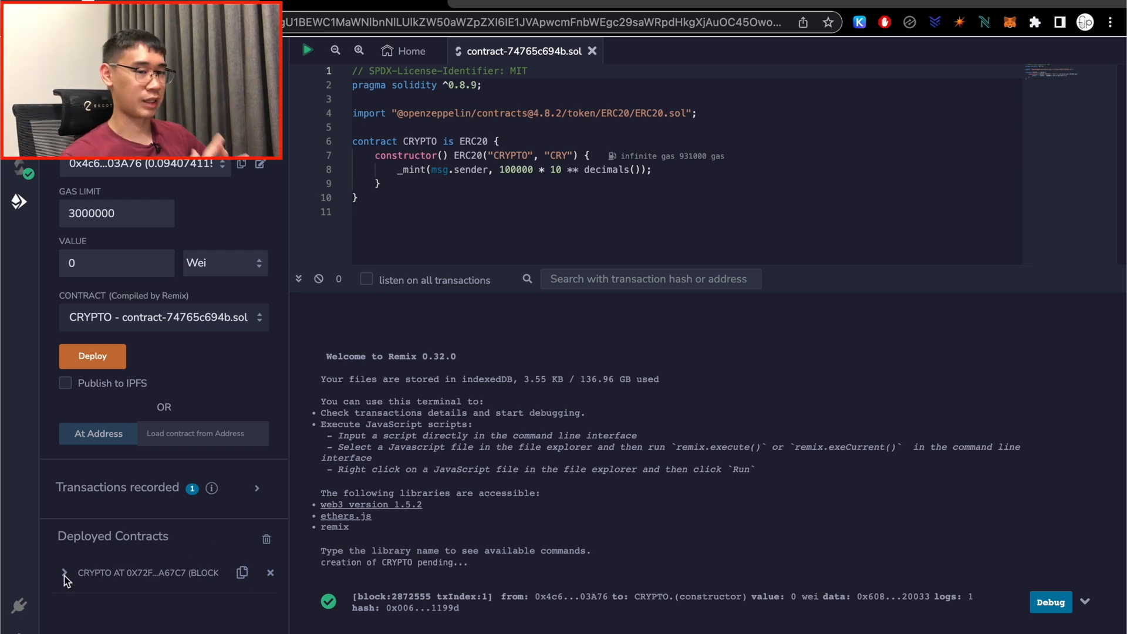
Transfer CRY tokens to the wallet, rejecting the too-small amount and confirming the 18-decimal amount
{"action": "left_click", "coordinate": [64, 573]}
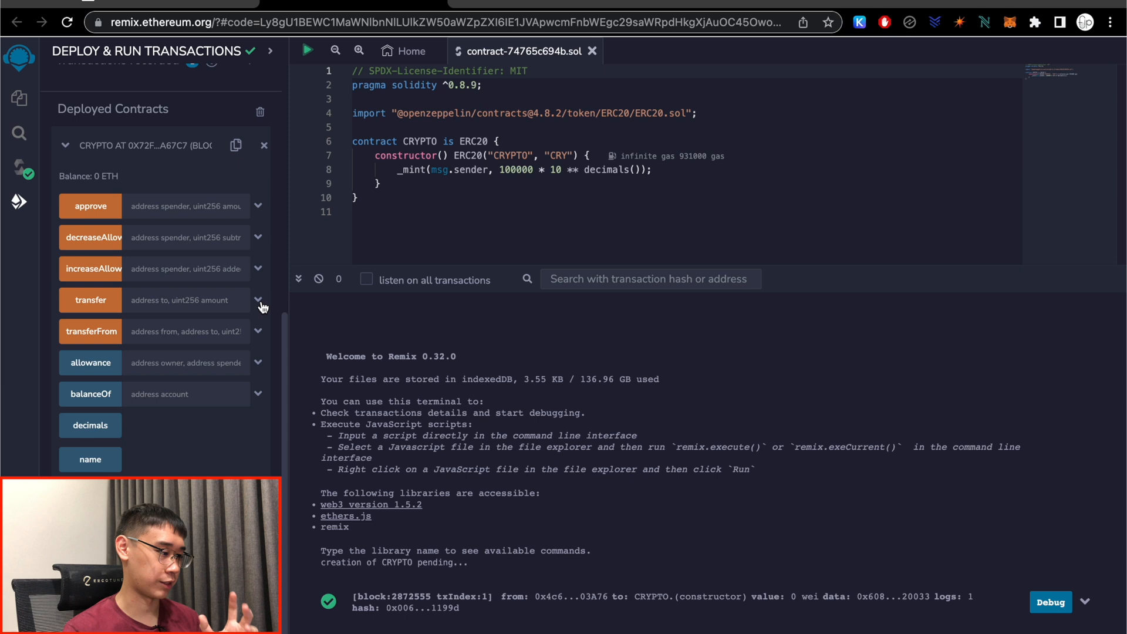
{"action": "left_click", "coordinate": [259, 300]}
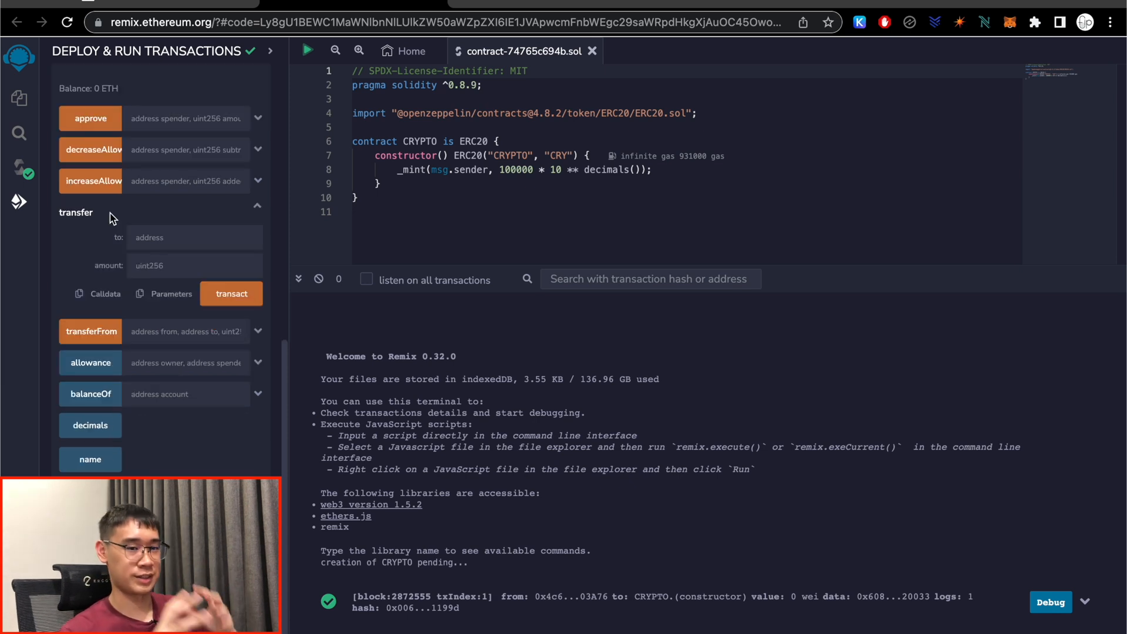
{"action": "mouse_move", "coordinate": [158, 214]}
{"action": "type", "text": "100"}
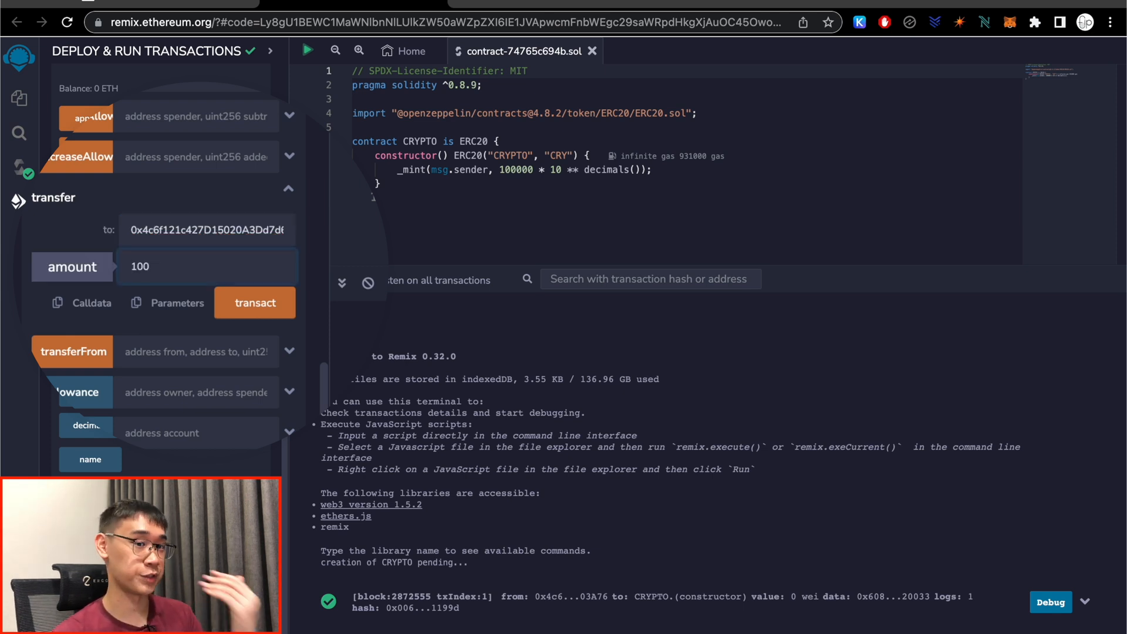
{"action": "left_click", "coordinate": [254, 302]}
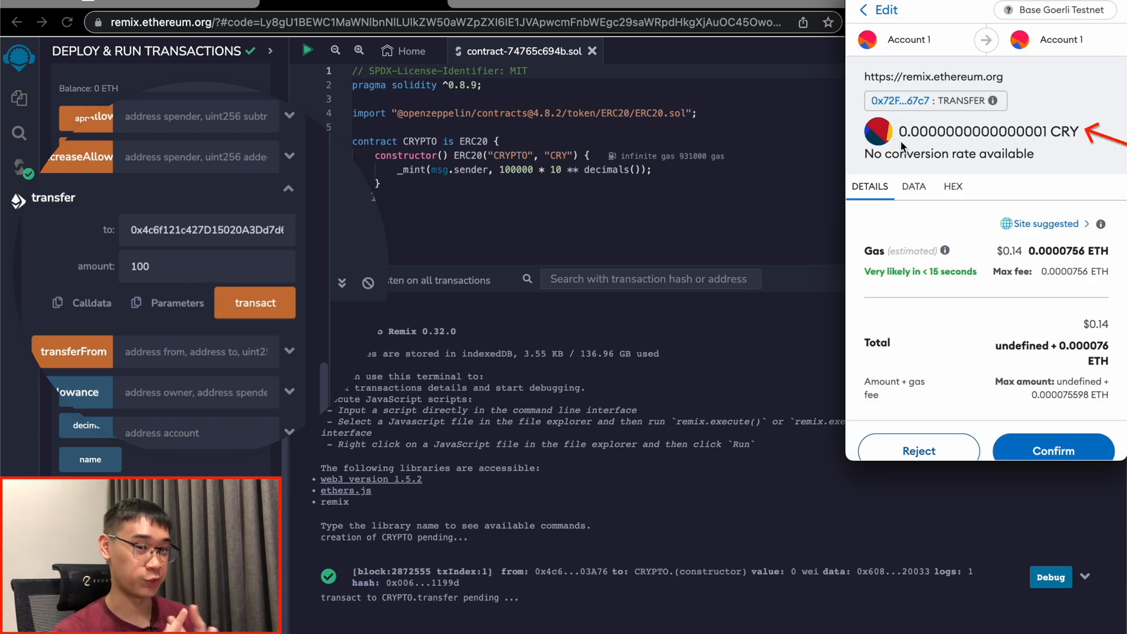
{"action": "left_click", "coordinate": [918, 451]}
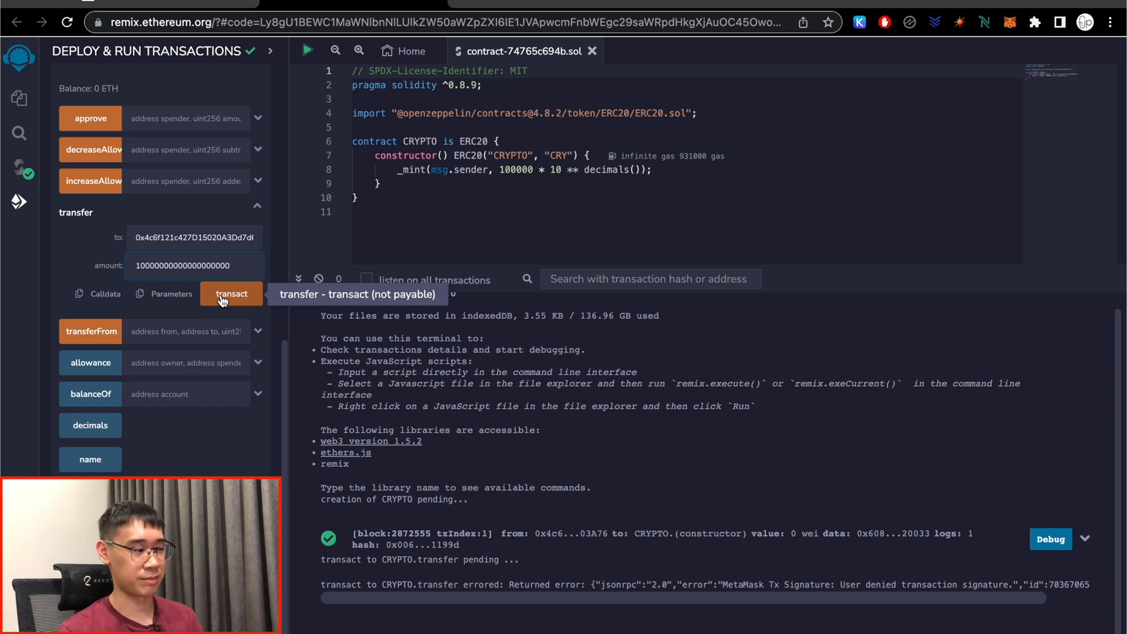
{"action": "left_click", "coordinate": [231, 294]}
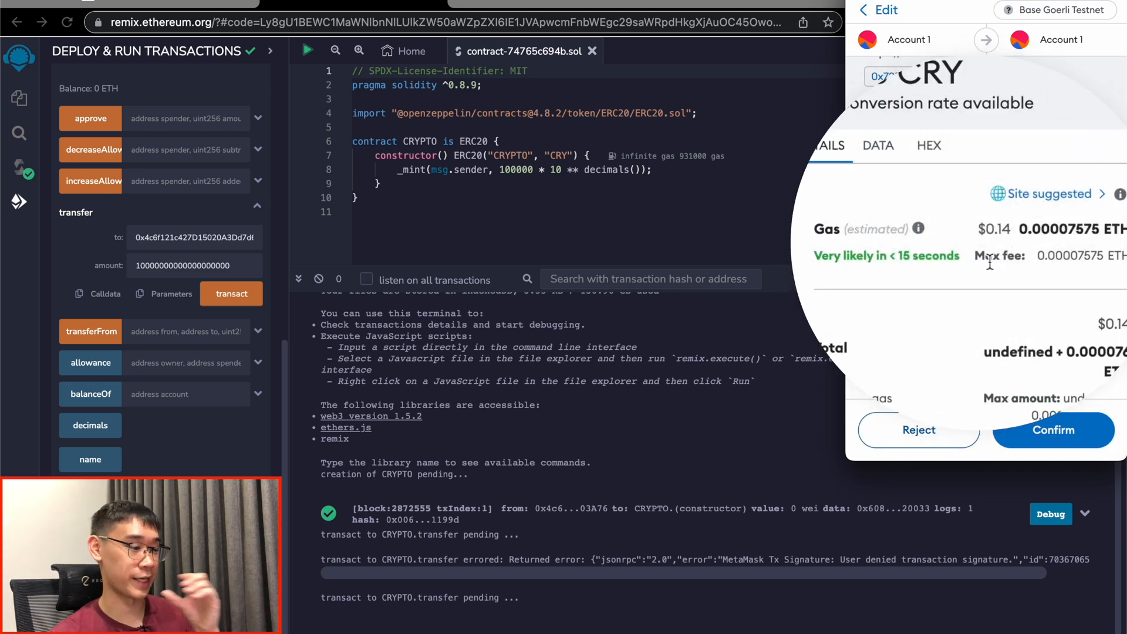
{"action": "mouse_move", "coordinate": [1071, 297]}
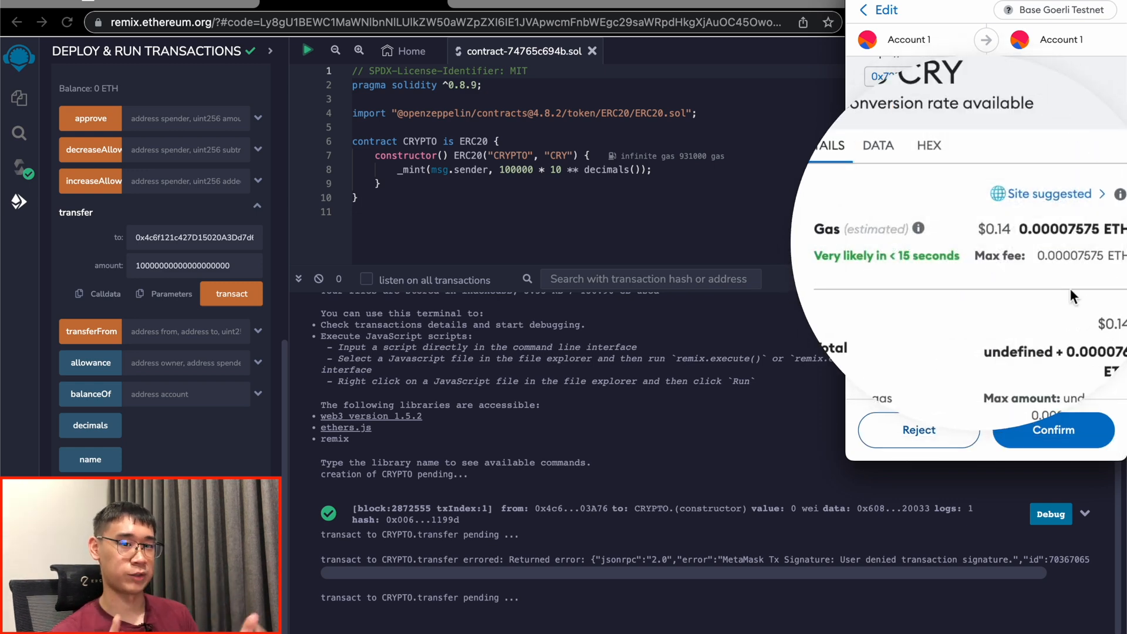
{"action": "left_click", "coordinate": [1053, 430]}
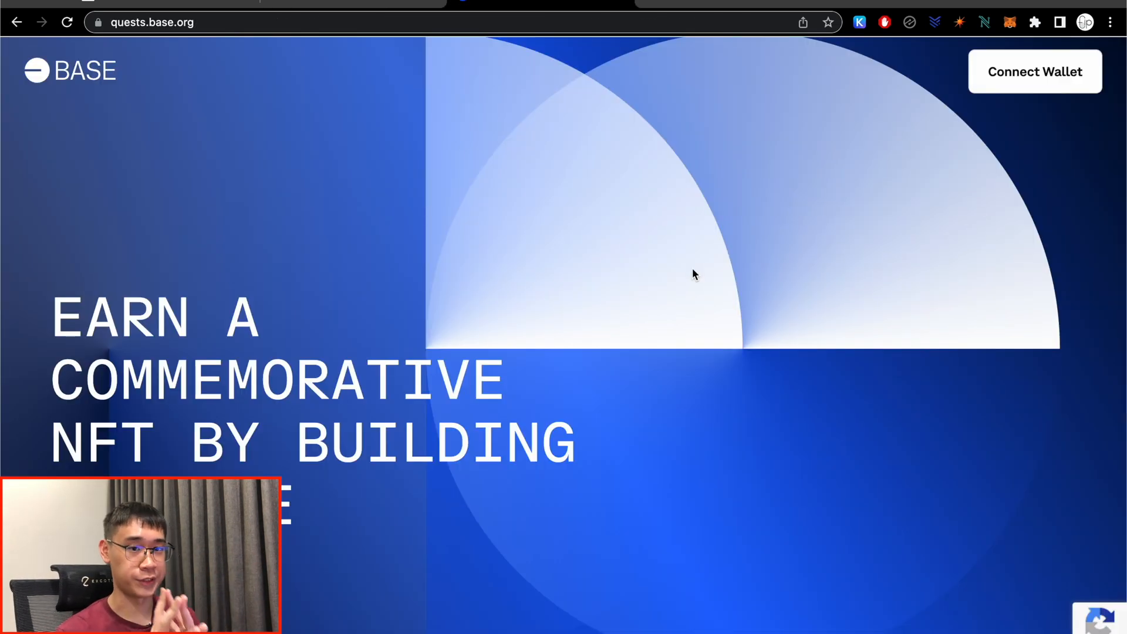
{"action": "mouse_move", "coordinate": [276, 110]}
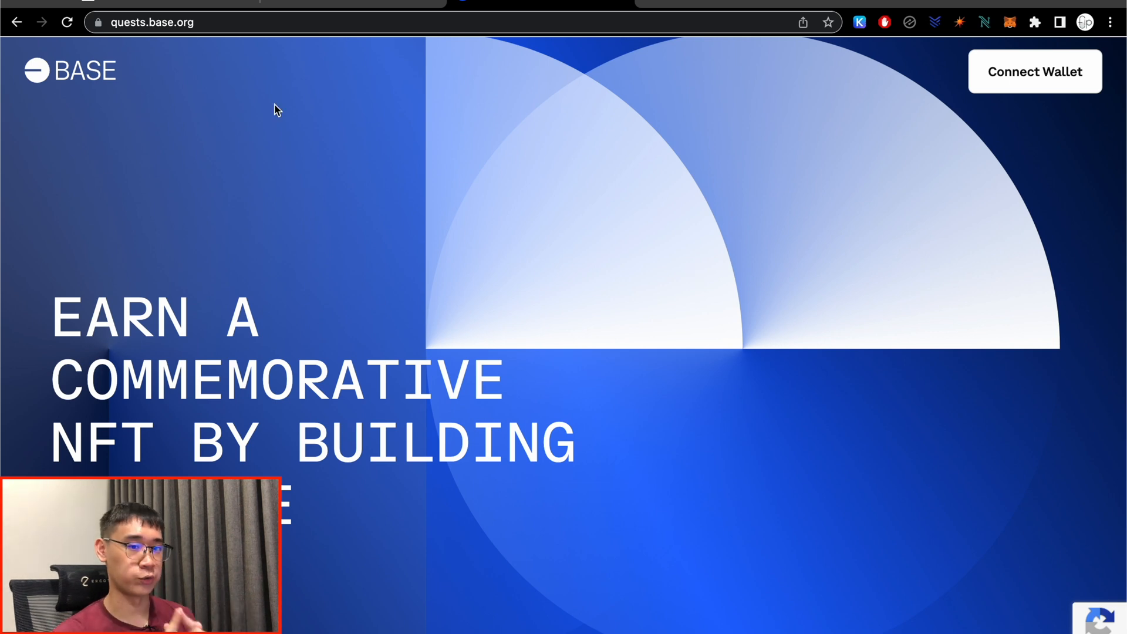
{"action": "mouse_move", "coordinate": [757, 151]}
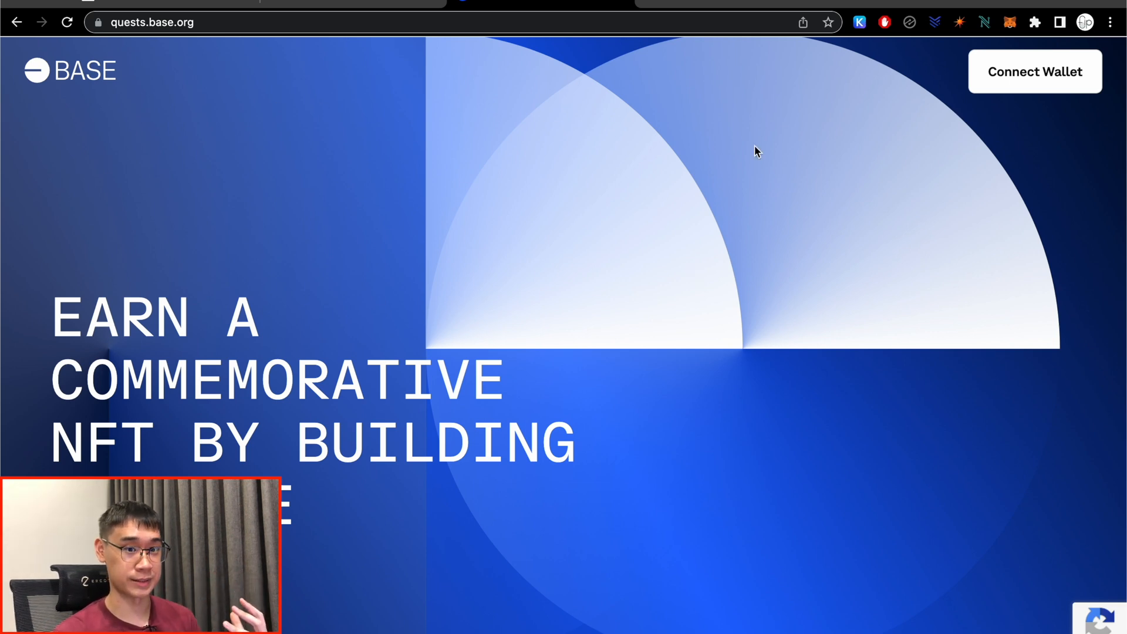
Start the Base quest, pass the fund-wallet step, and copy the deployed contract's address
{"action": "left_click", "coordinate": [1035, 71]}
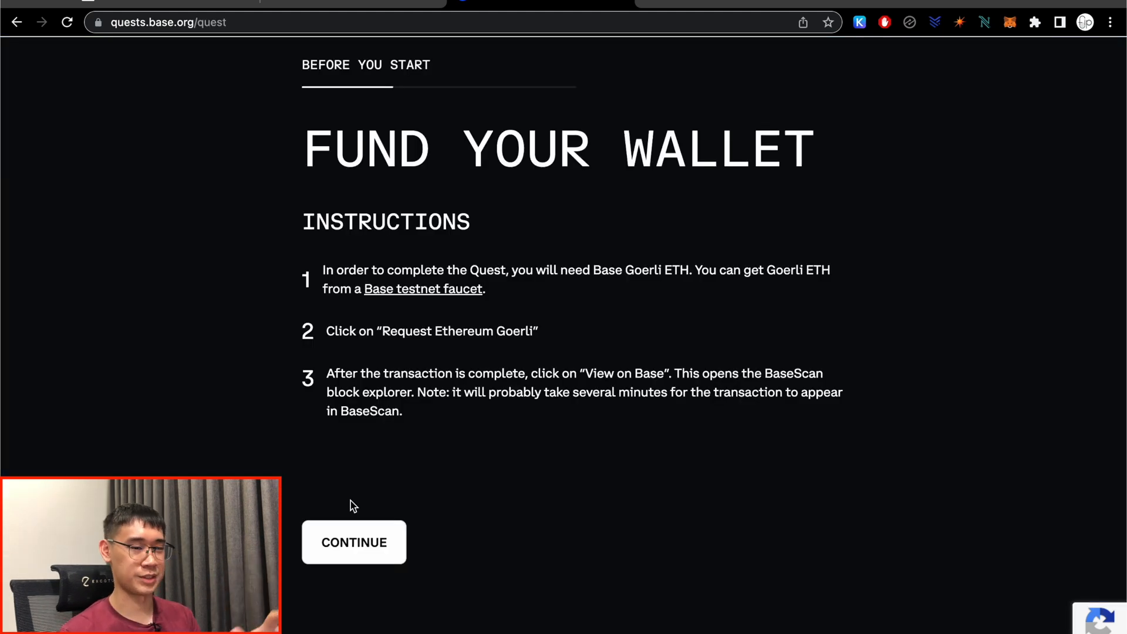
{"action": "mouse_move", "coordinate": [362, 499]}
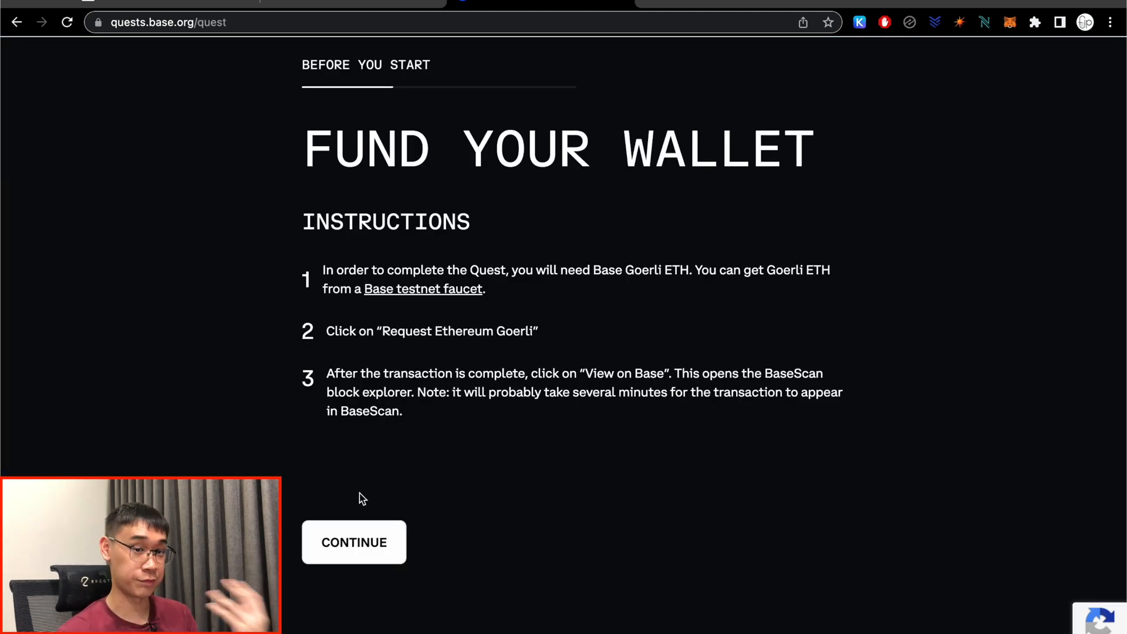
{"action": "left_click", "coordinate": [353, 542]}
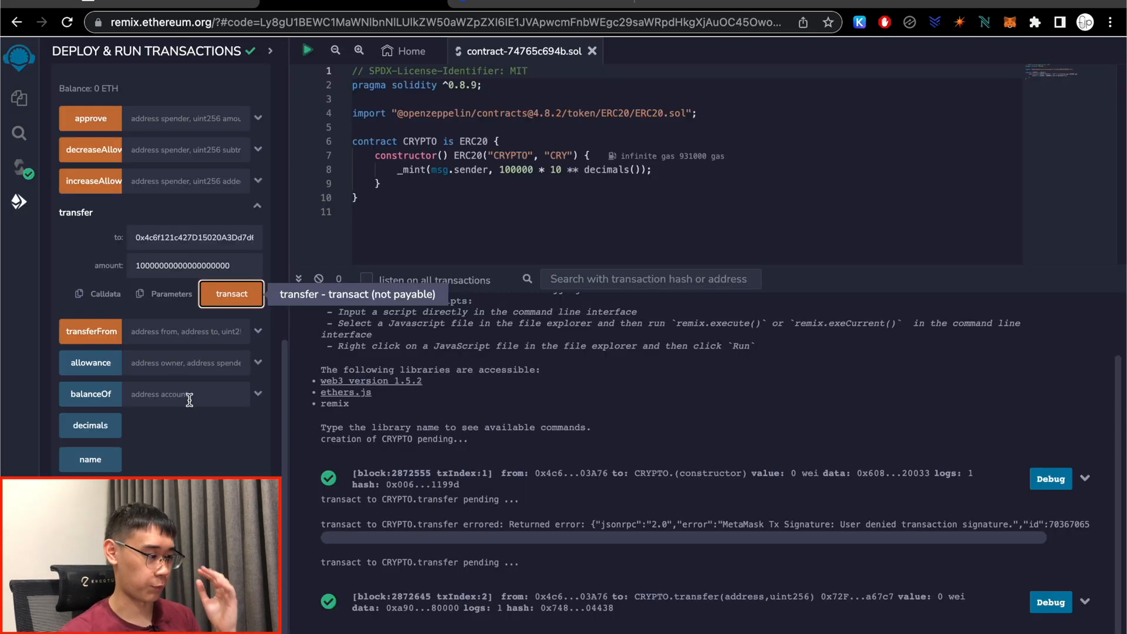
{"action": "scroll", "scroll_direction": "up", "scroll_amount": 3}
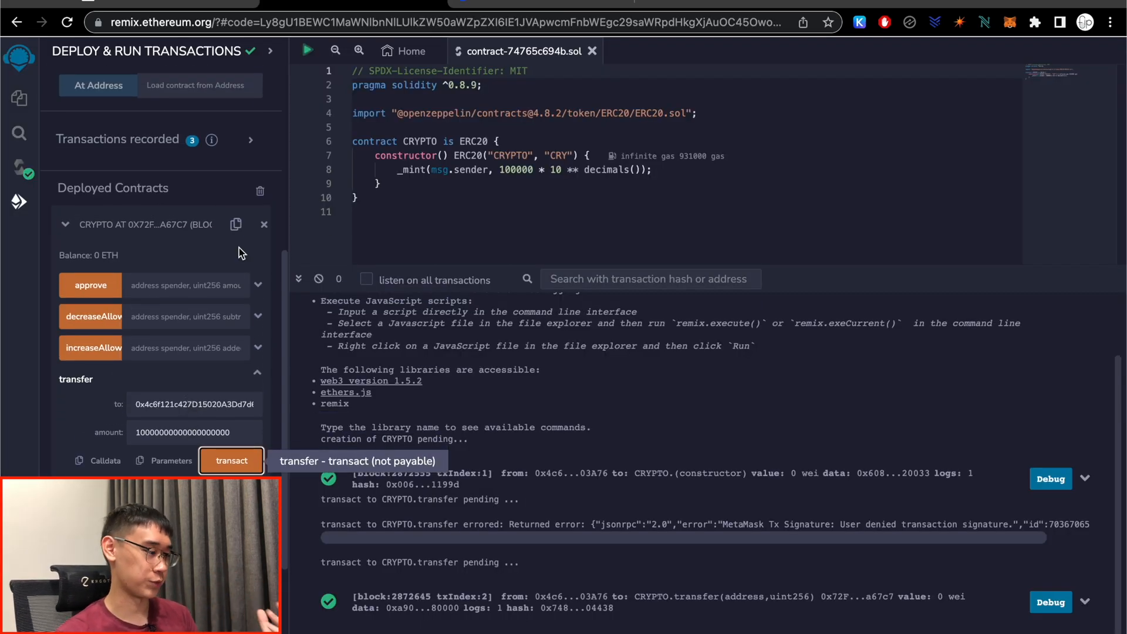
{"action": "mouse_move", "coordinate": [236, 224]}
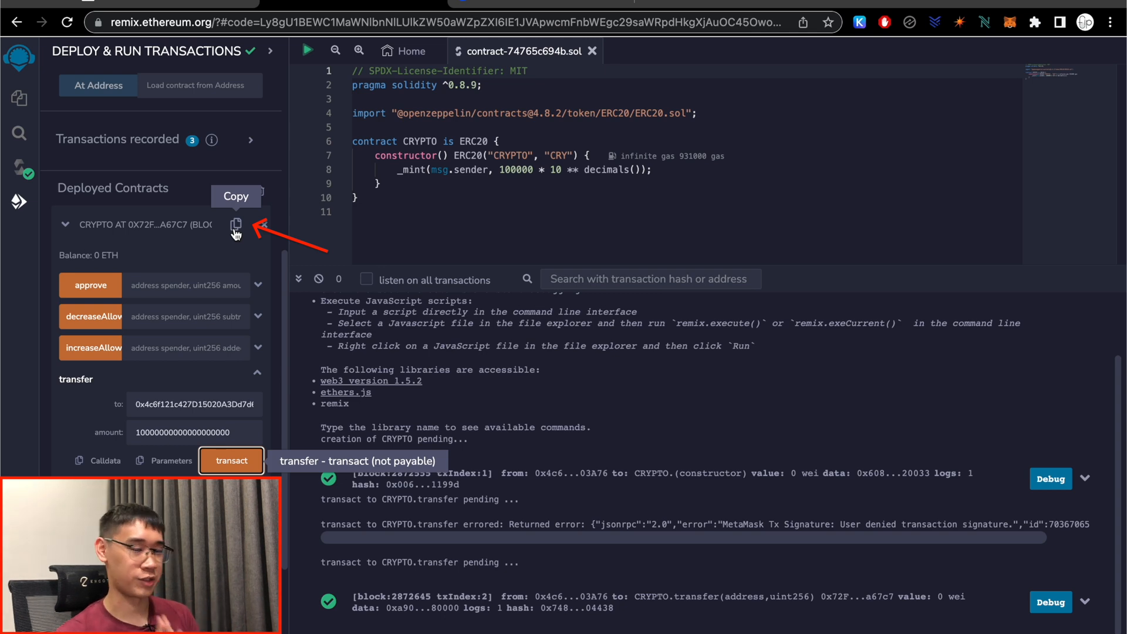
{"action": "left_click", "coordinate": [236, 224]}
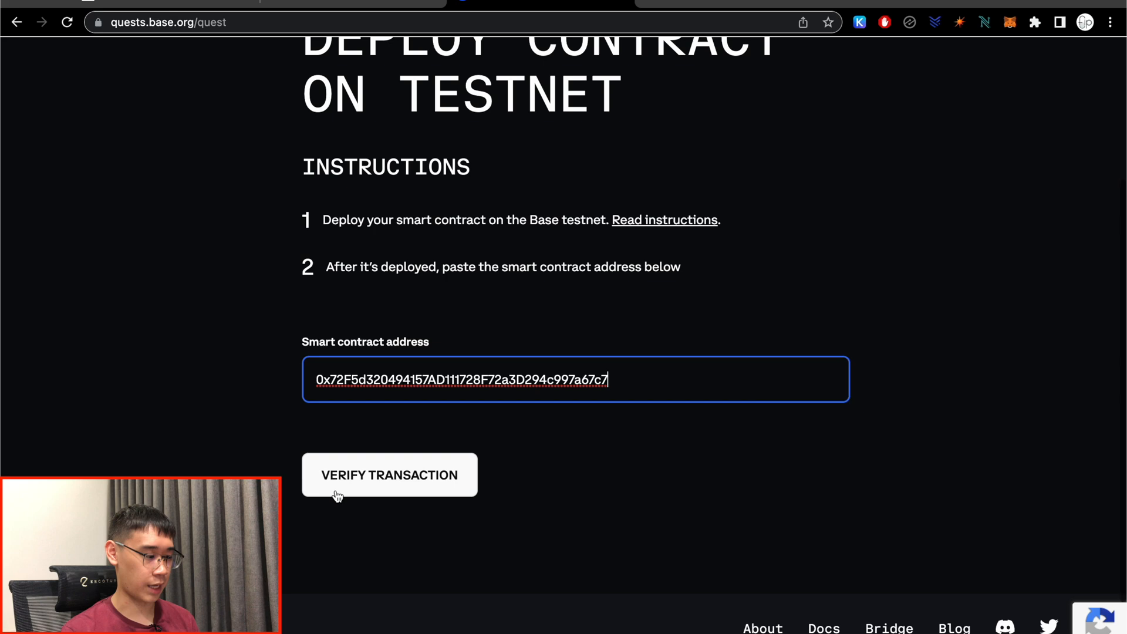
Verify the pasted contract address, continue, and mint the commemorative Base quest NFT
{"action": "left_click", "coordinate": [389, 475]}
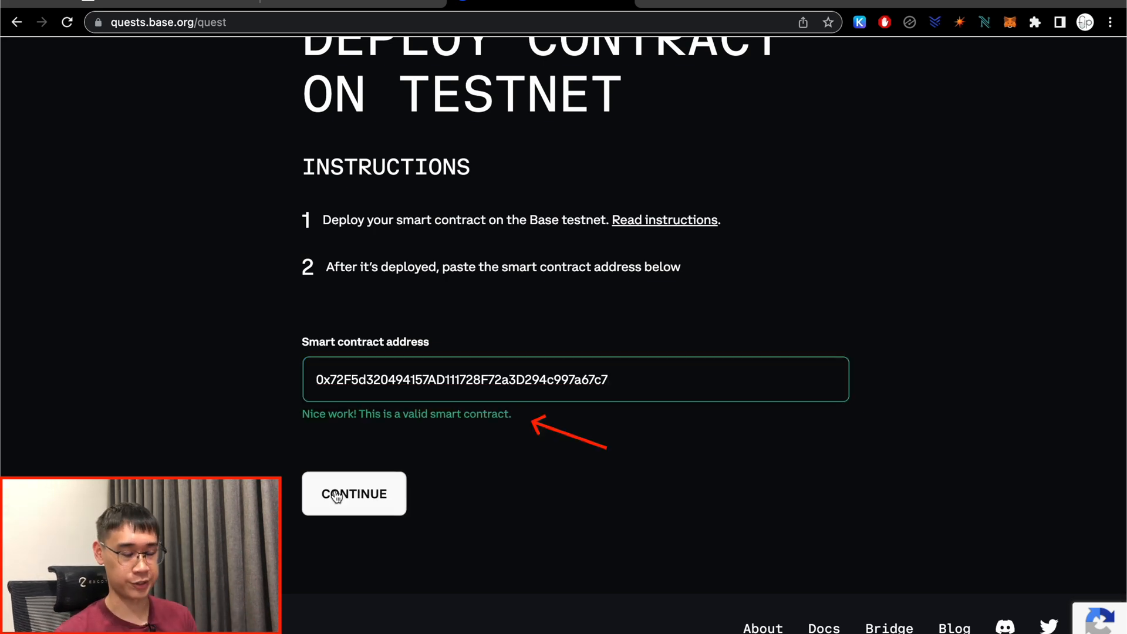
{"action": "left_click", "coordinate": [353, 494]}
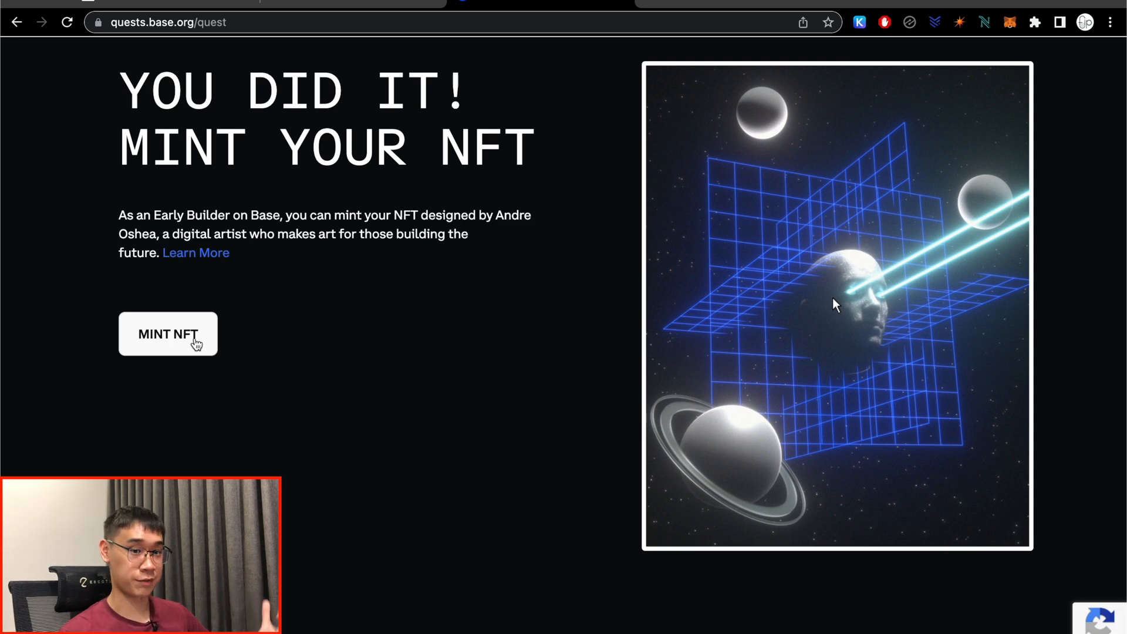
{"action": "left_click", "coordinate": [167, 333]}
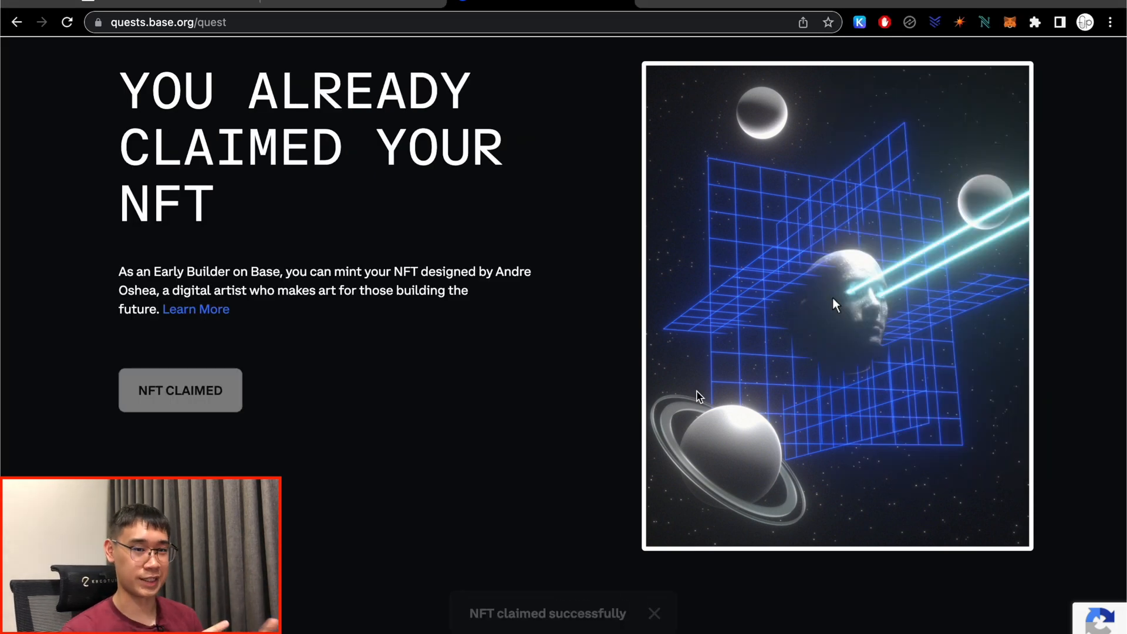
{"action": "left_click", "coordinate": [654, 613]}
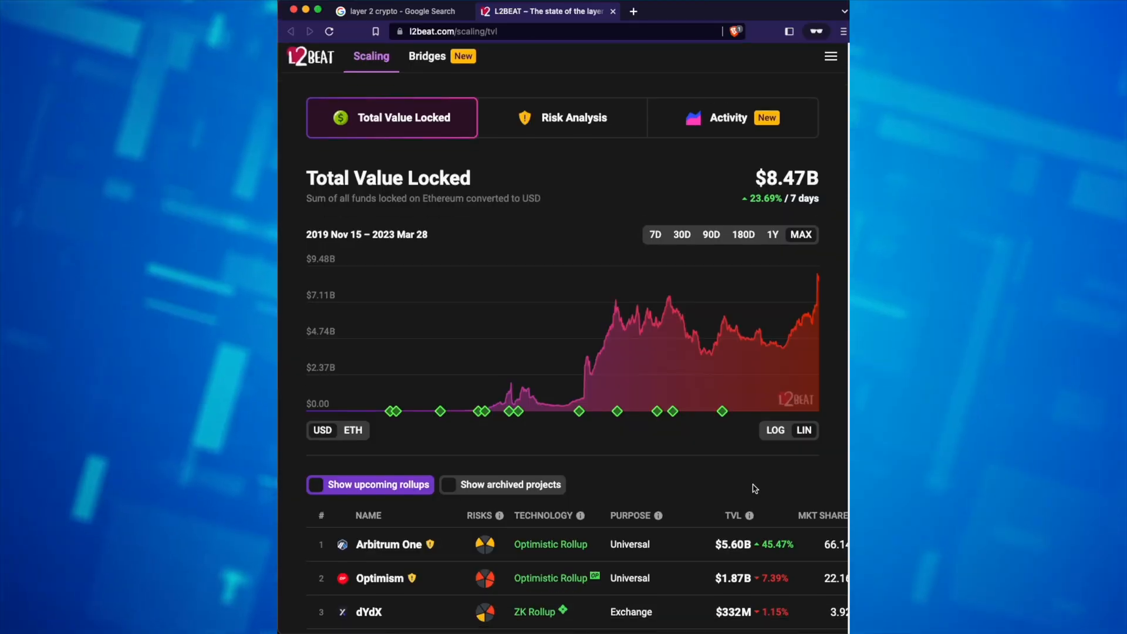
Scroll the L2BEAT Total Value Locked table from Optimism down to Polygon zkEVM
{"action": "scroll", "scroll_direction": "down", "scroll_amount": 3}
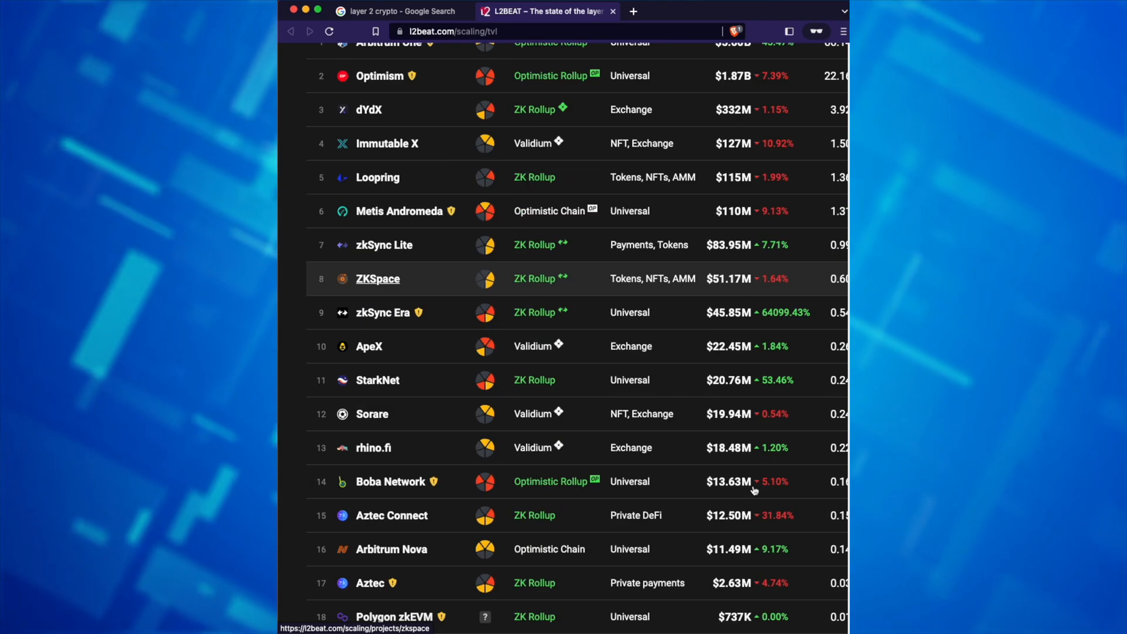